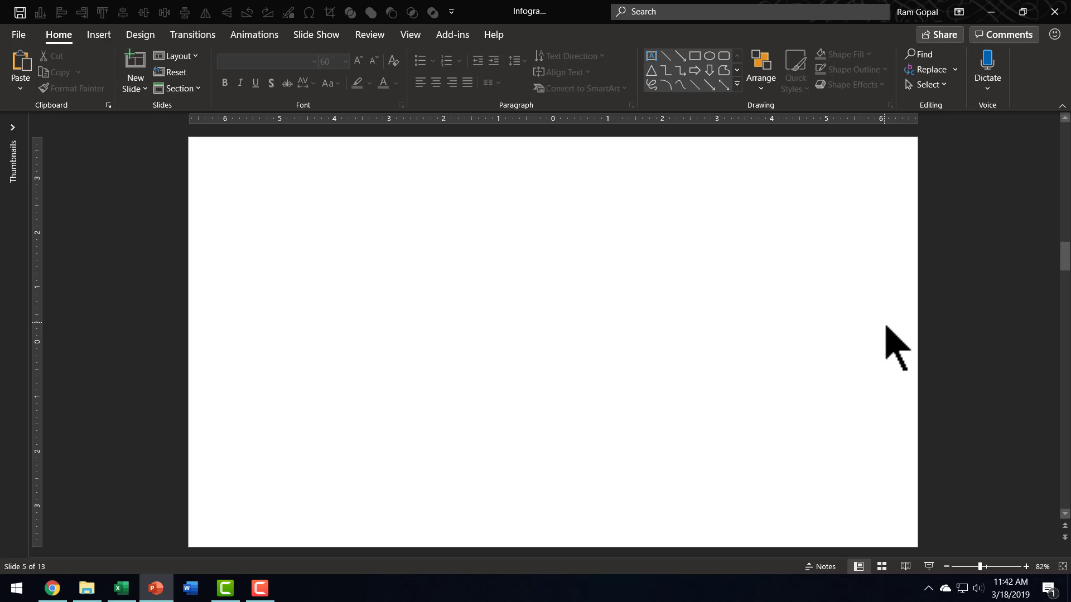
Draw a blue Rectangle: Rounded Corners square on the blank slide
click(736, 84)
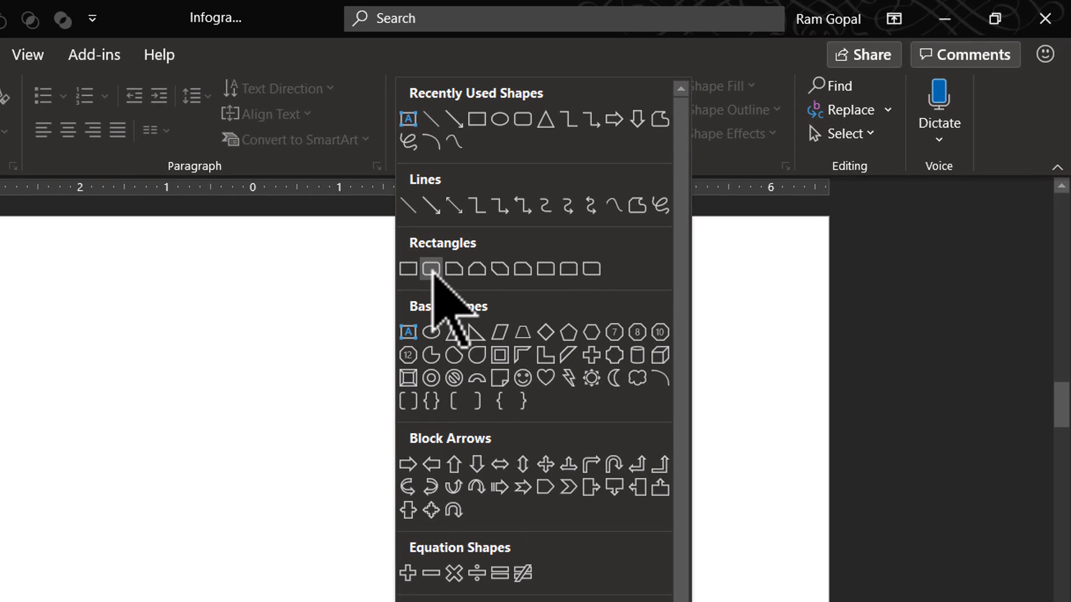
mouse_move(431, 268)
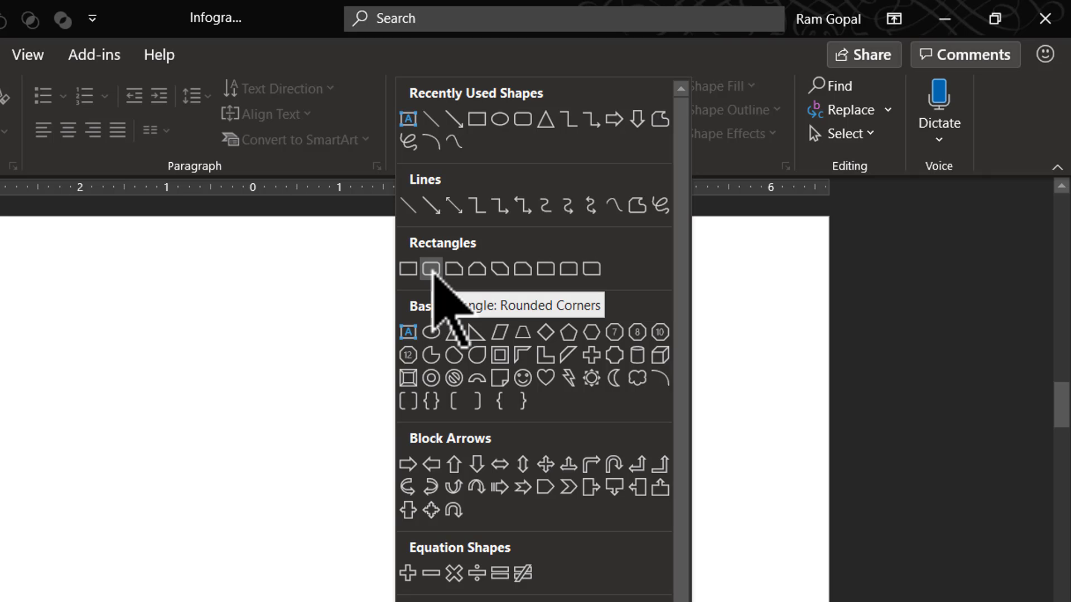
click(432, 268)
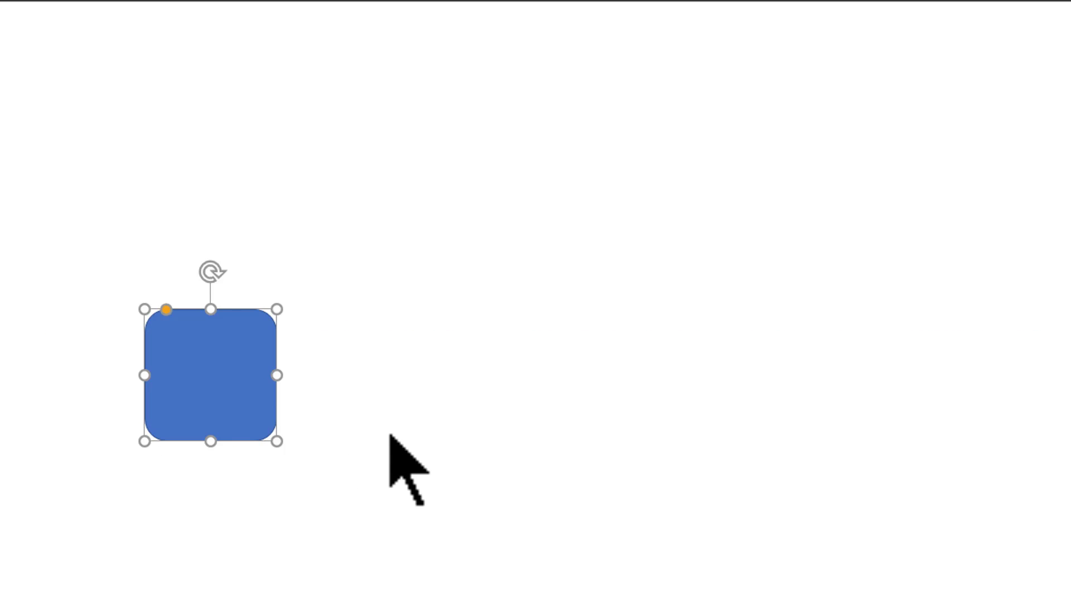
Apply the Parallel 'Axis 1: Top' 3-D rotation preset to the rounded square
right_click(219, 362)
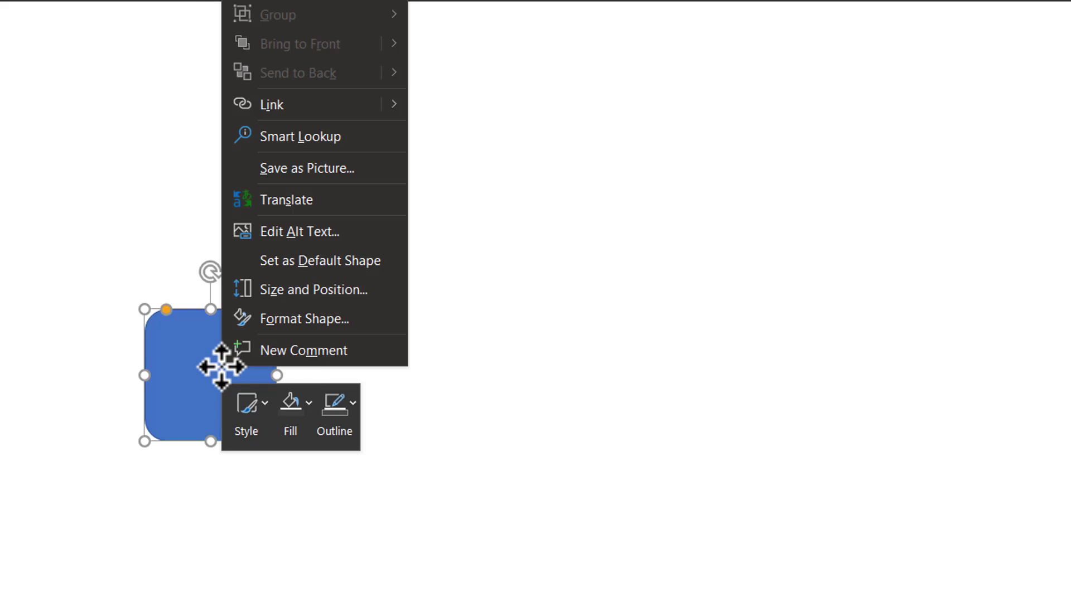
click(305, 319)
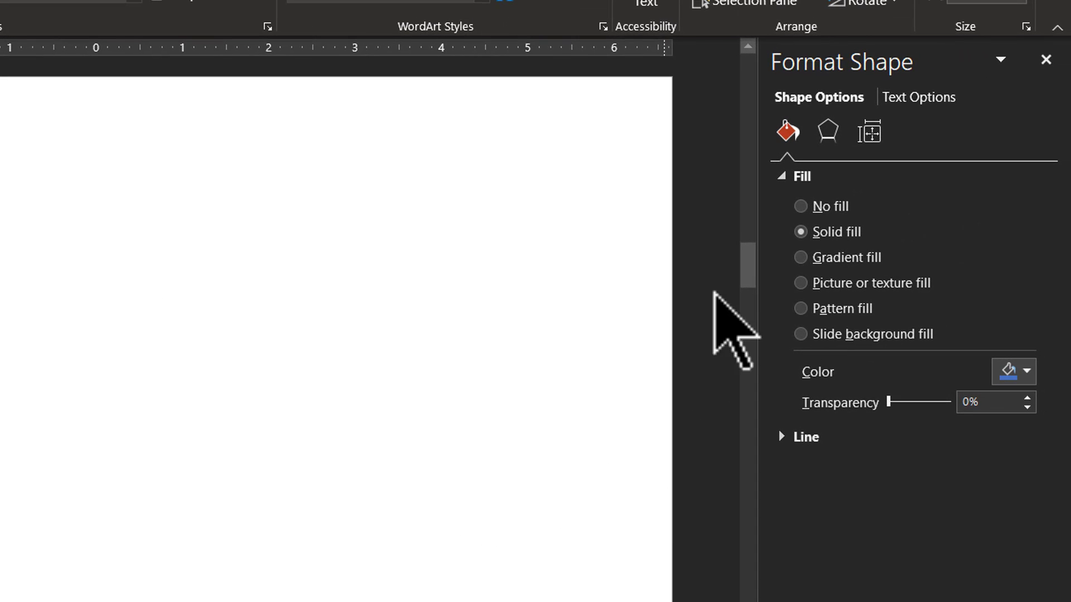
click(827, 131)
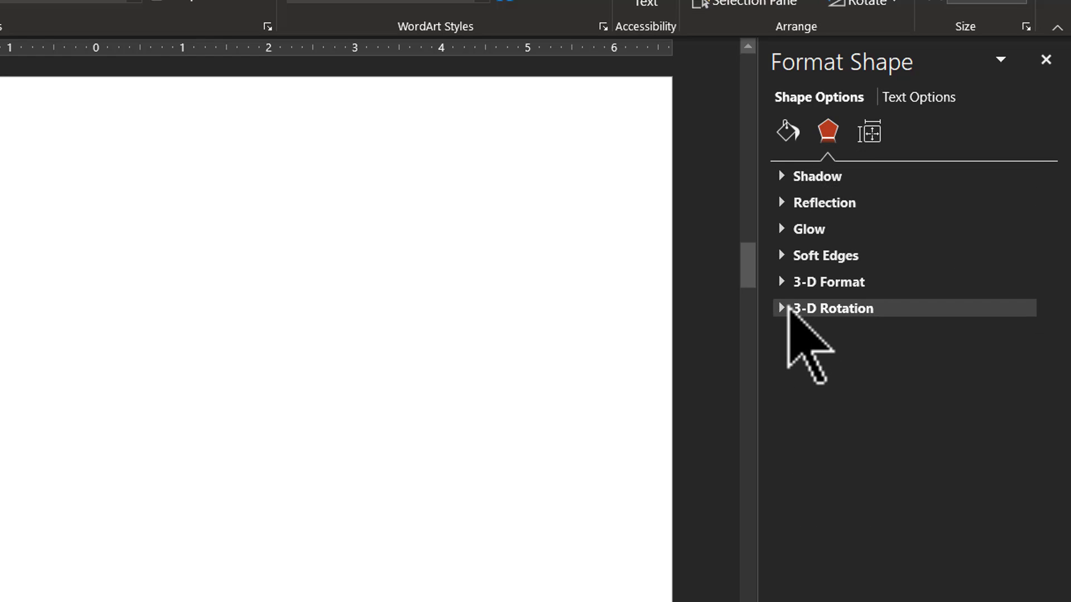
click(831, 308)
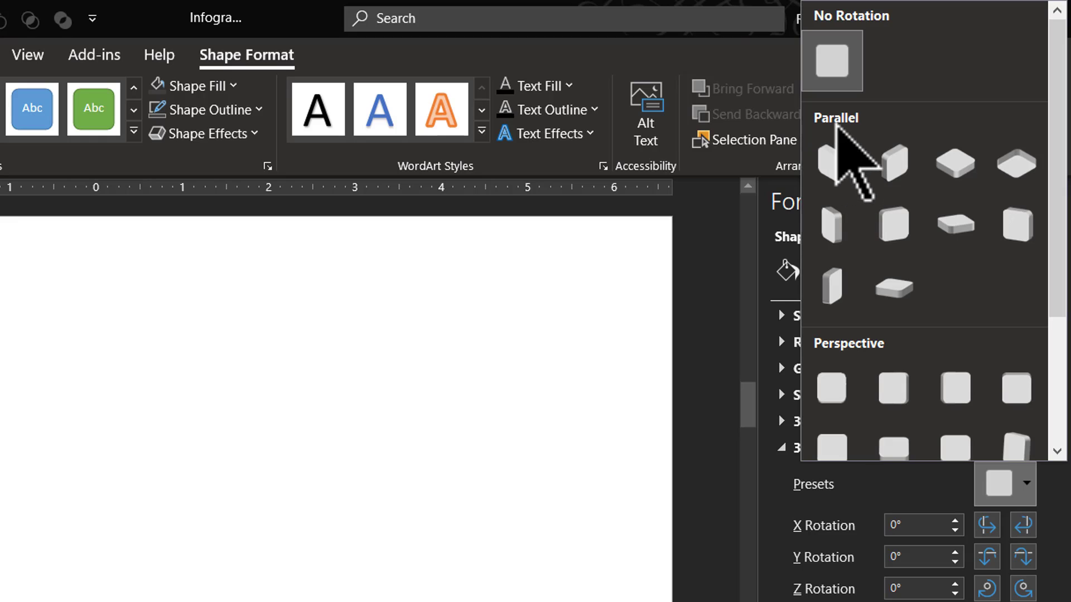
mouse_move(954, 226)
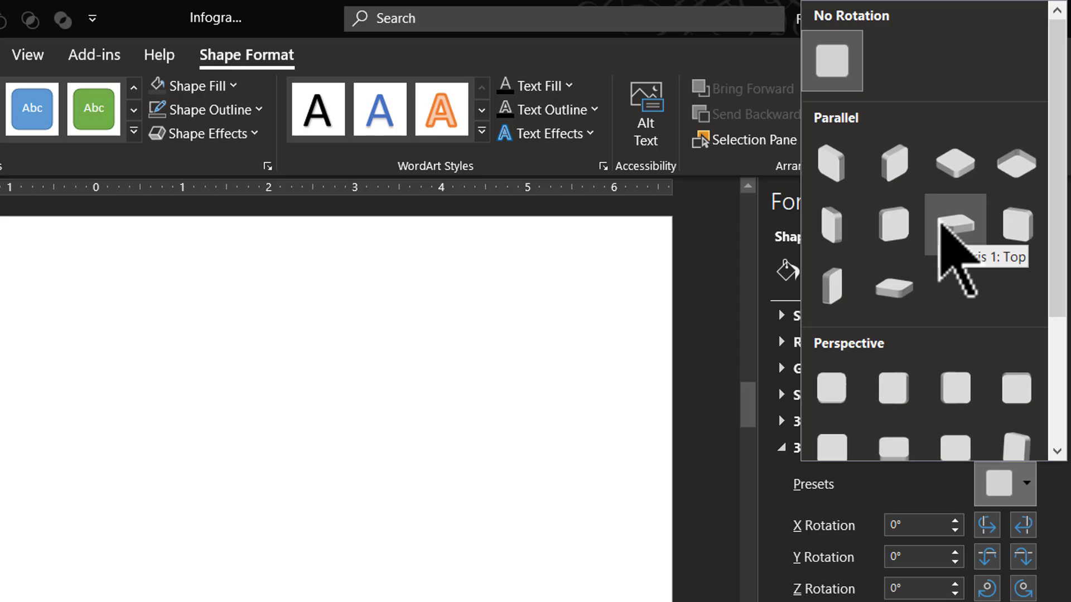
click(954, 226)
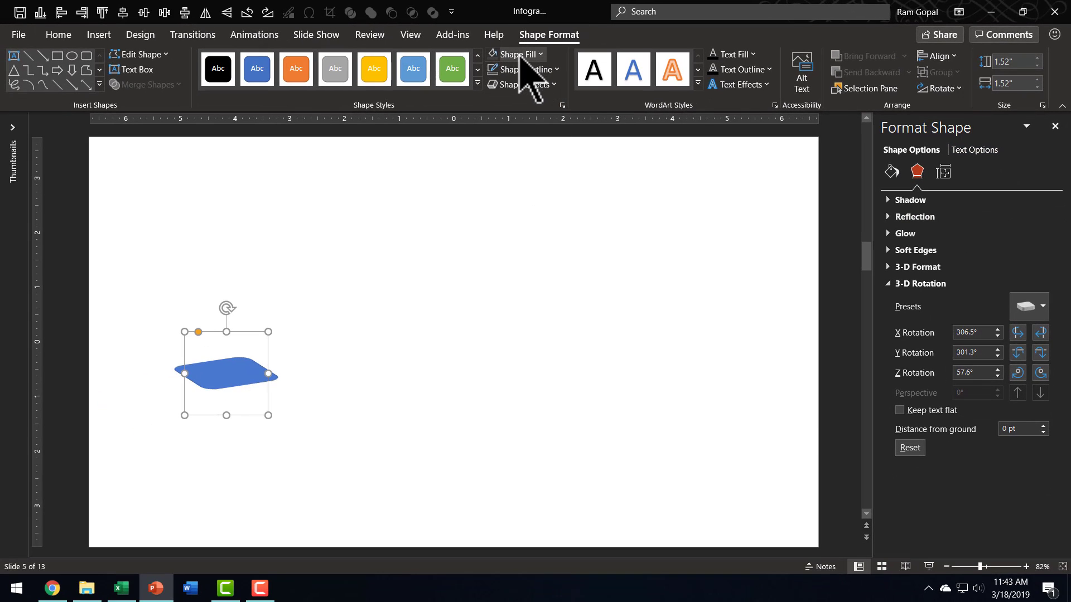
Fill the tile dark gray and give it a 20 pt 3-D depth
click(512, 54)
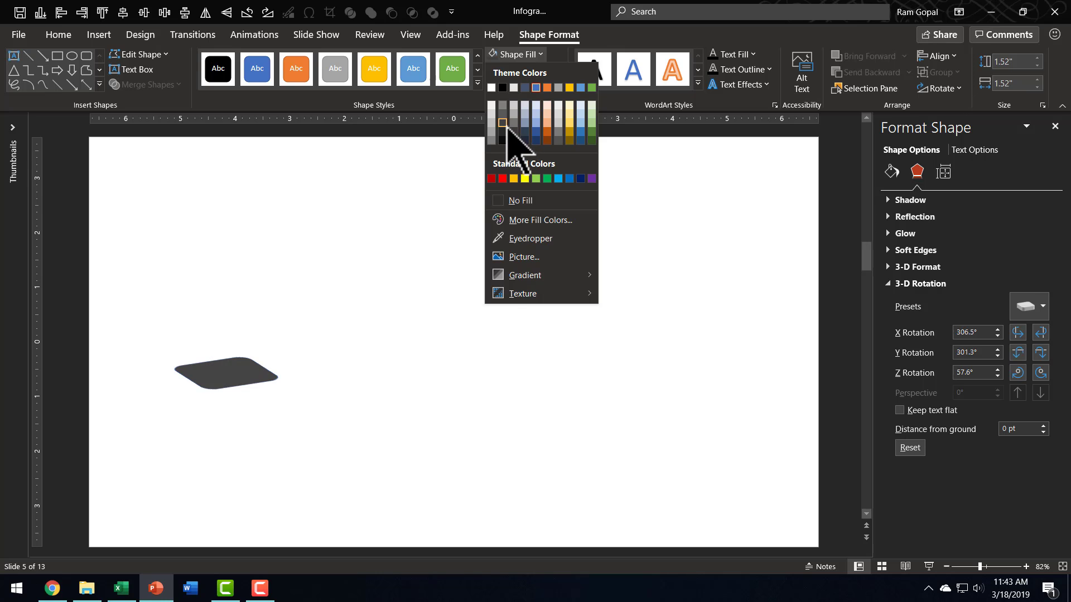
click(520, 69)
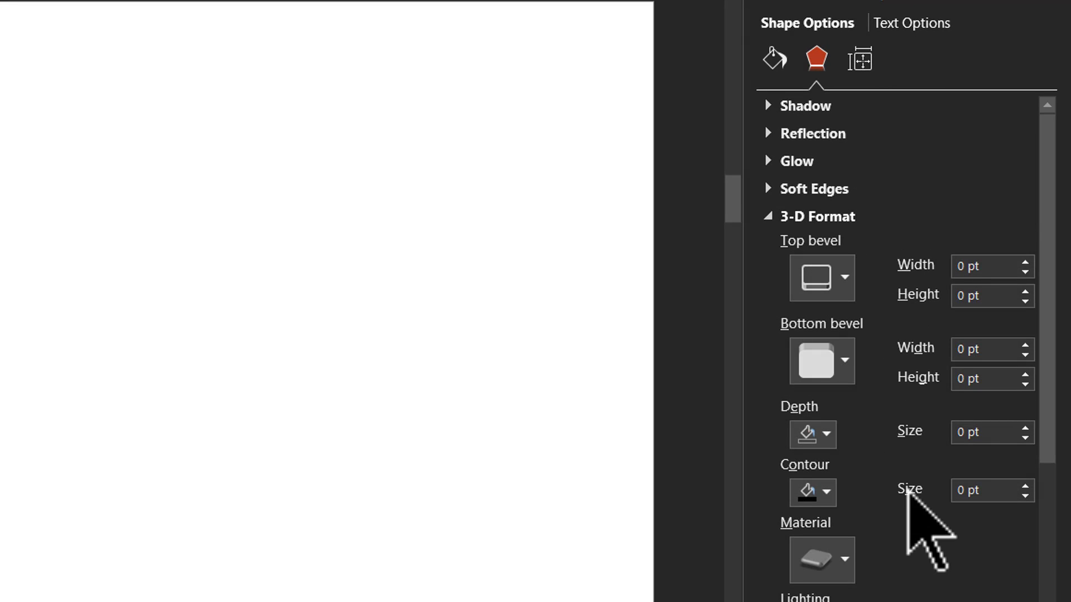
triple_click(986, 432)
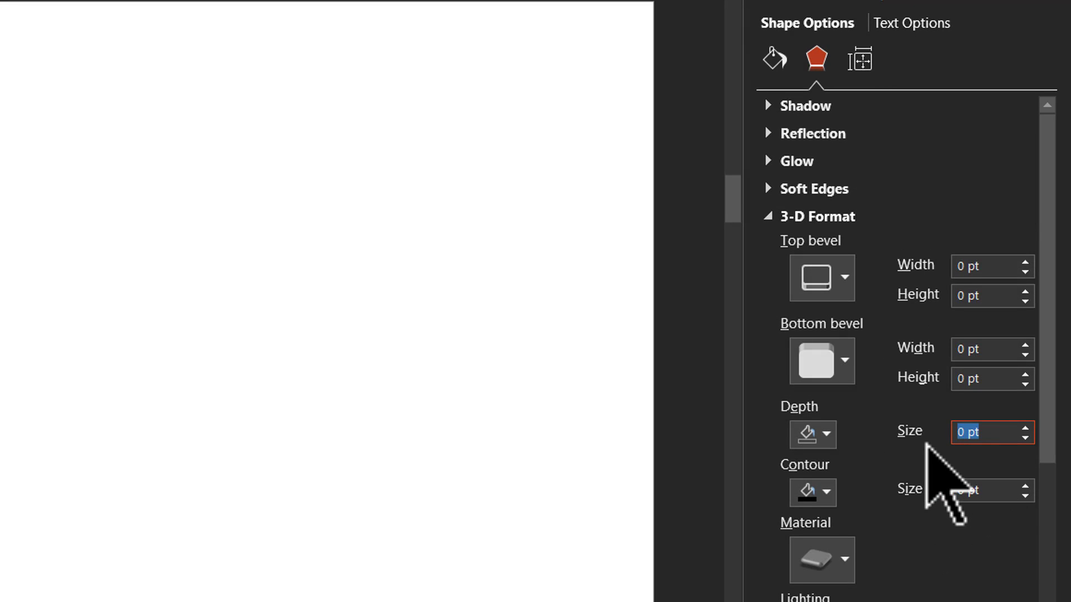
text(20)
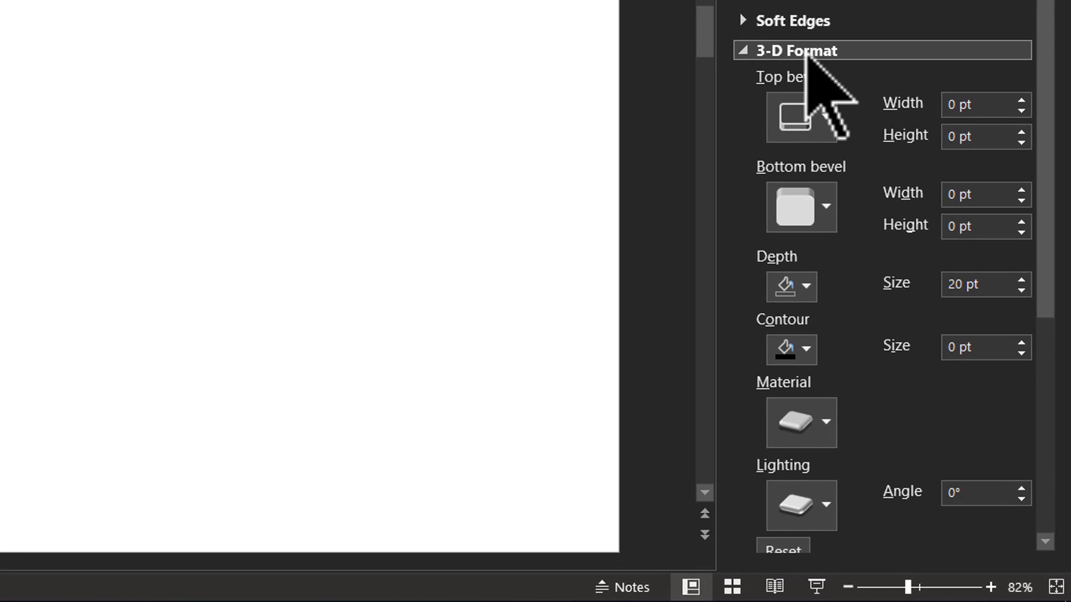
Add a top bevel preset and a surface material to the block
click(824, 116)
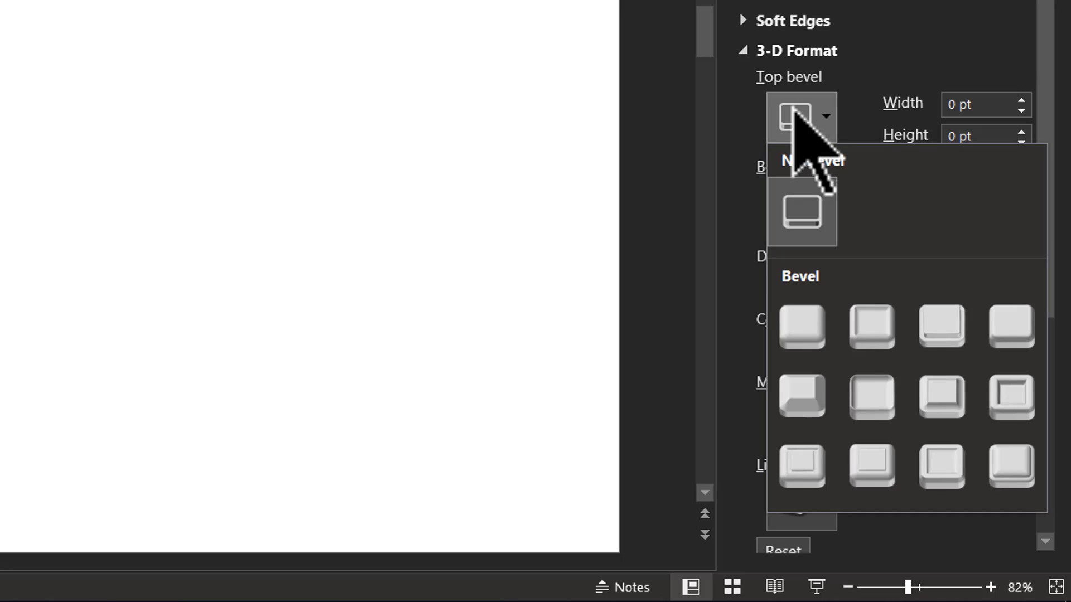
mouse_move(1010, 398)
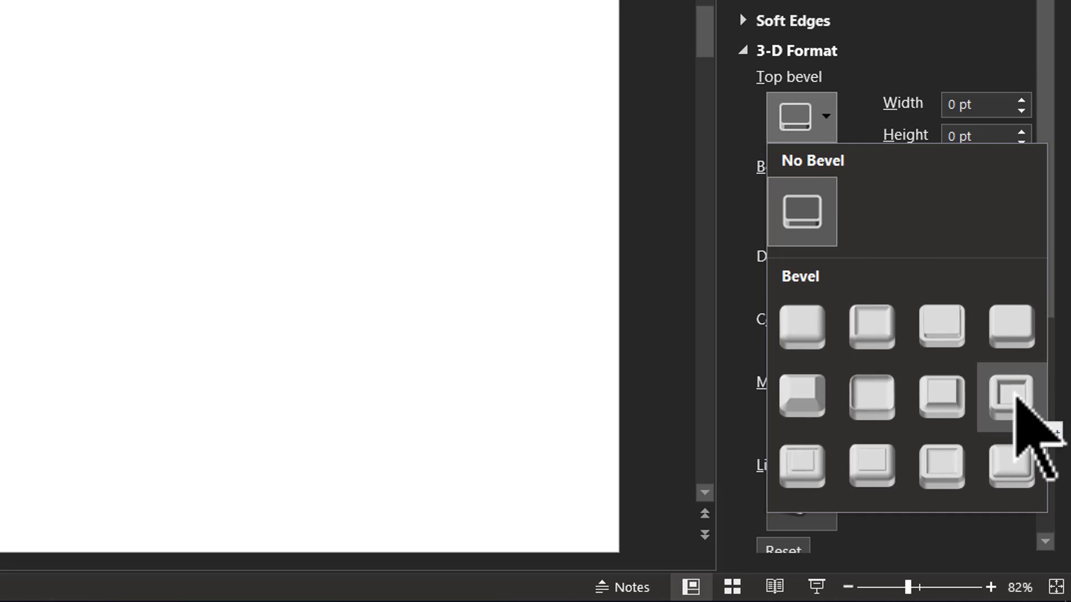
click(1010, 400)
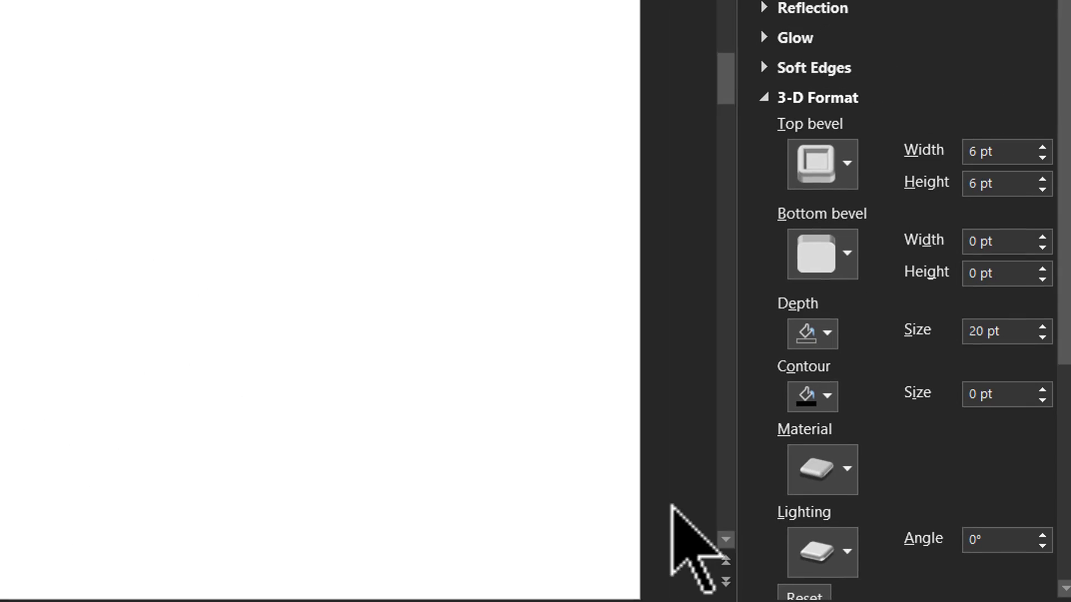
click(822, 469)
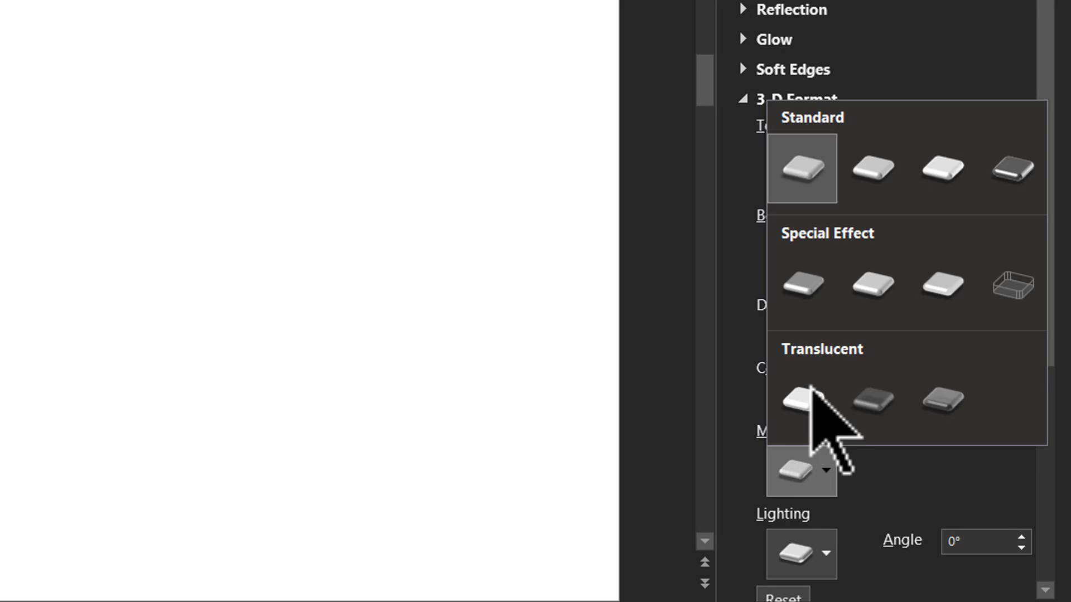
click(871, 401)
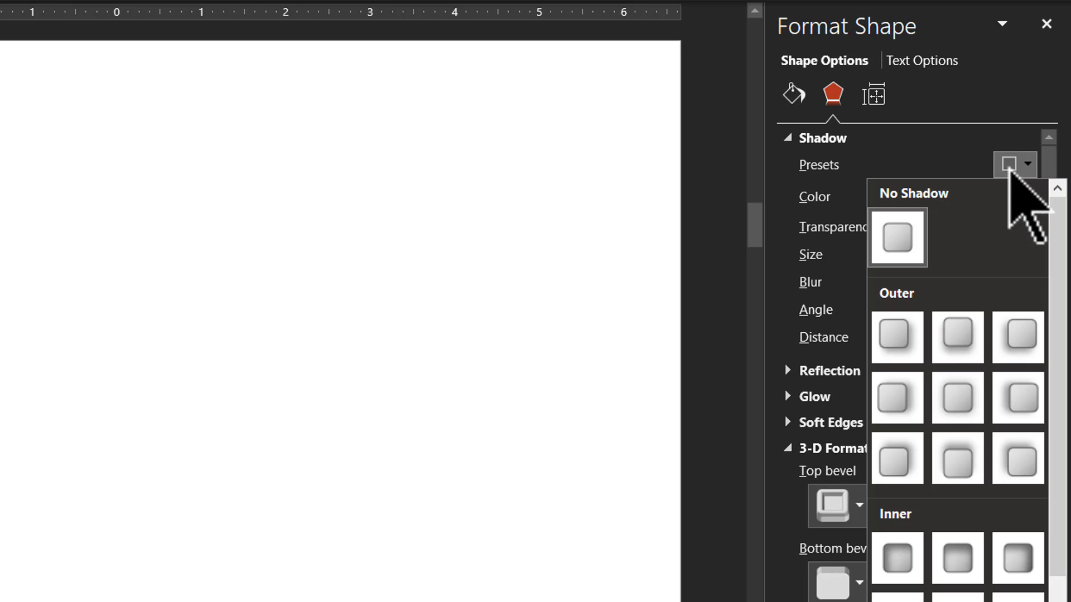
mouse_move(955, 410)
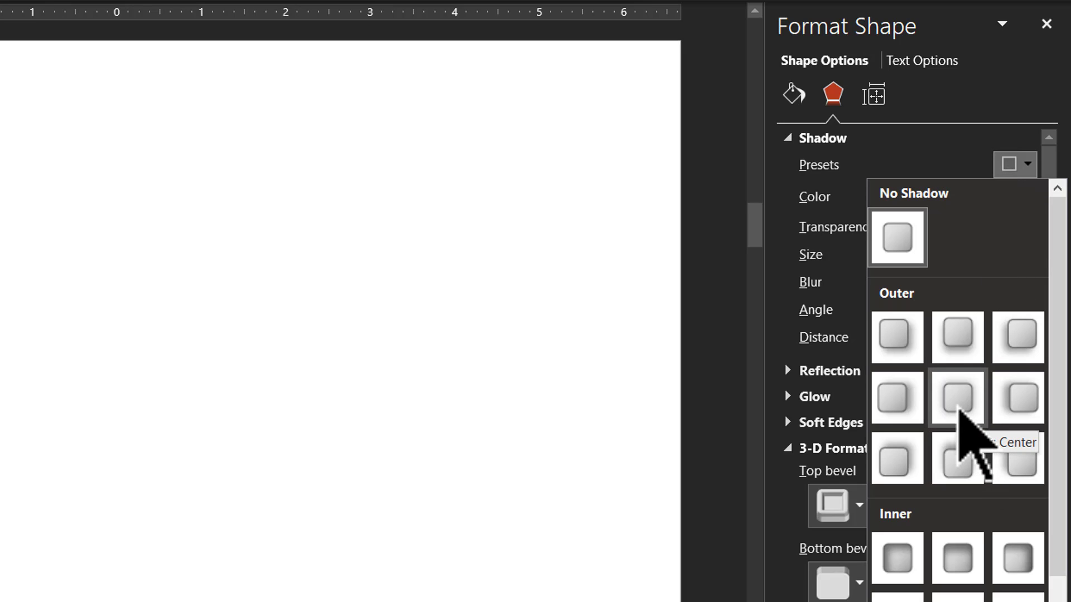
mouse_move(895, 334)
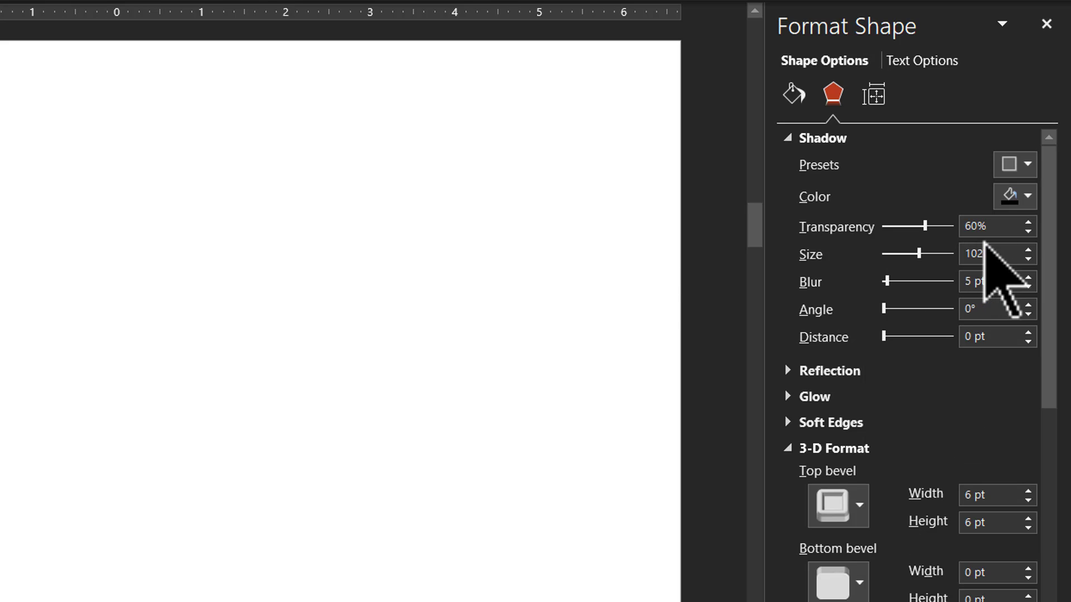
Give the bottom block a shadow with 60% transparency, 113% size and 5 pt blur
click(1034, 249)
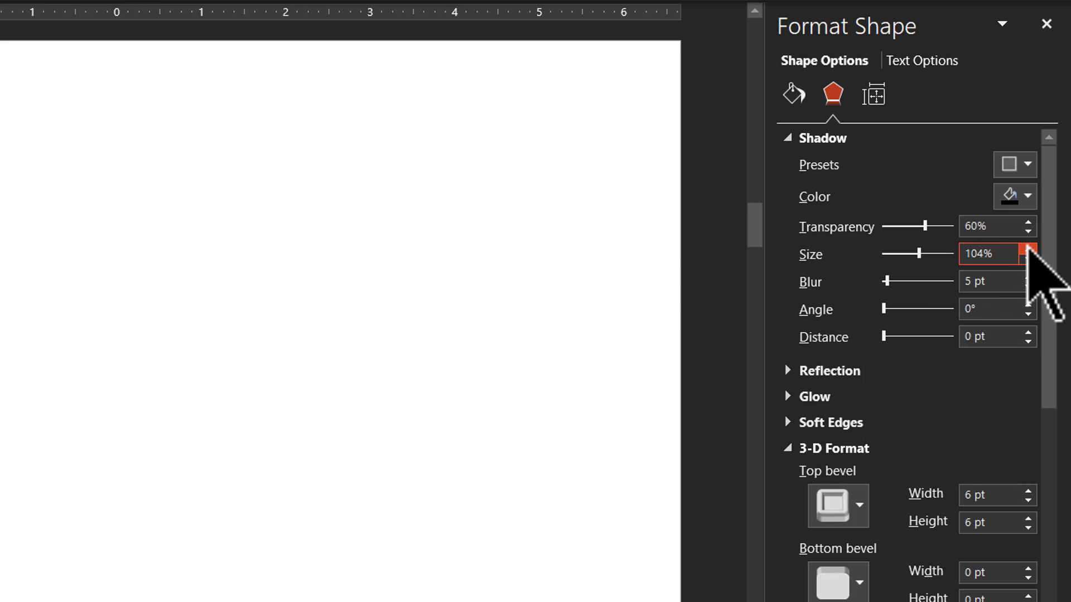
click(1033, 250)
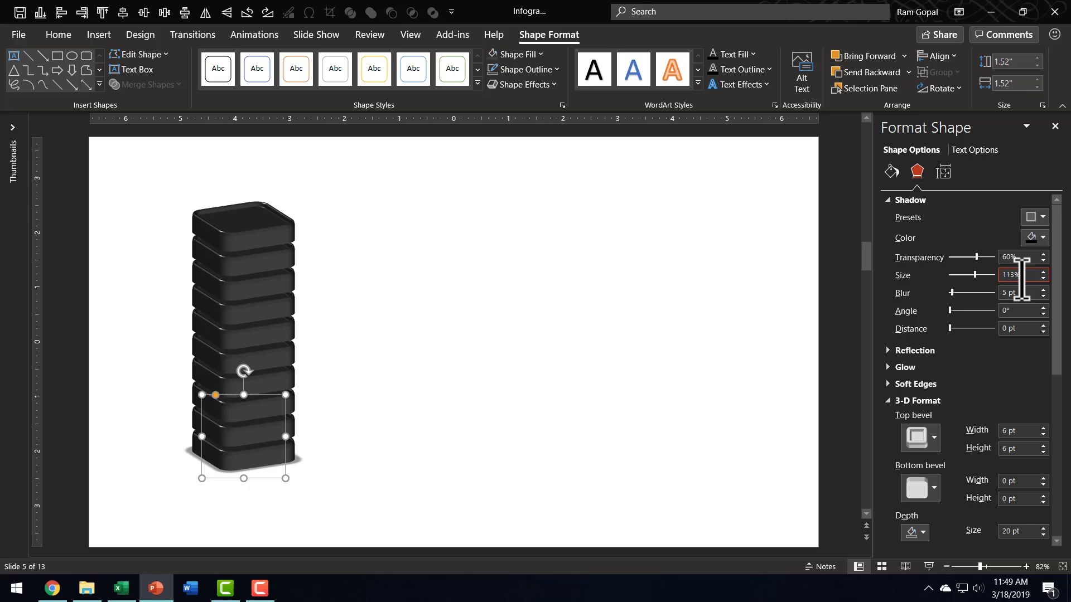
mouse_move(466, 493)
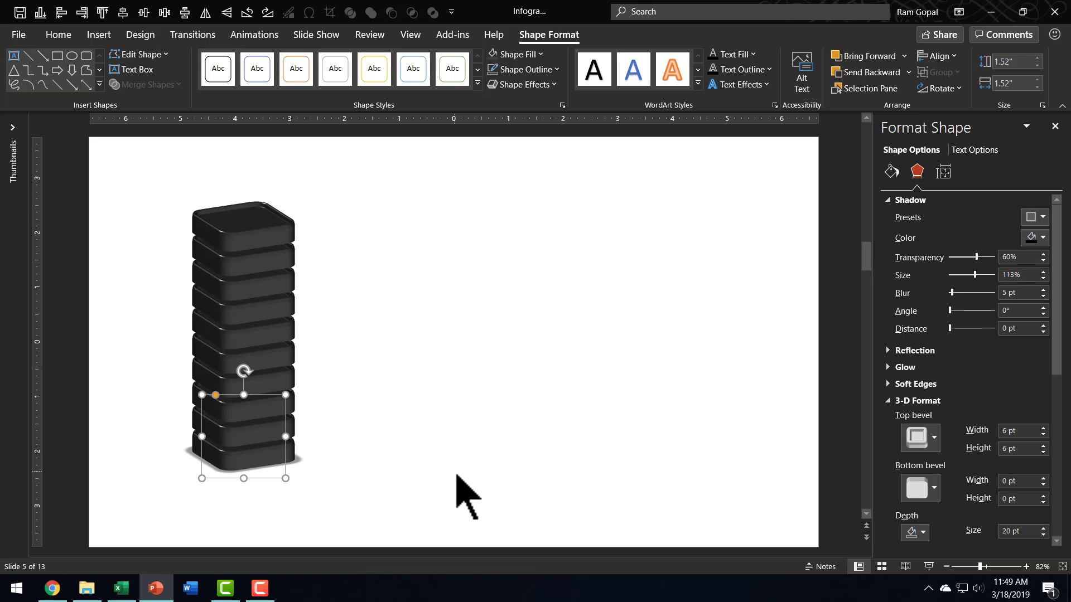
mouse_move(208, 468)
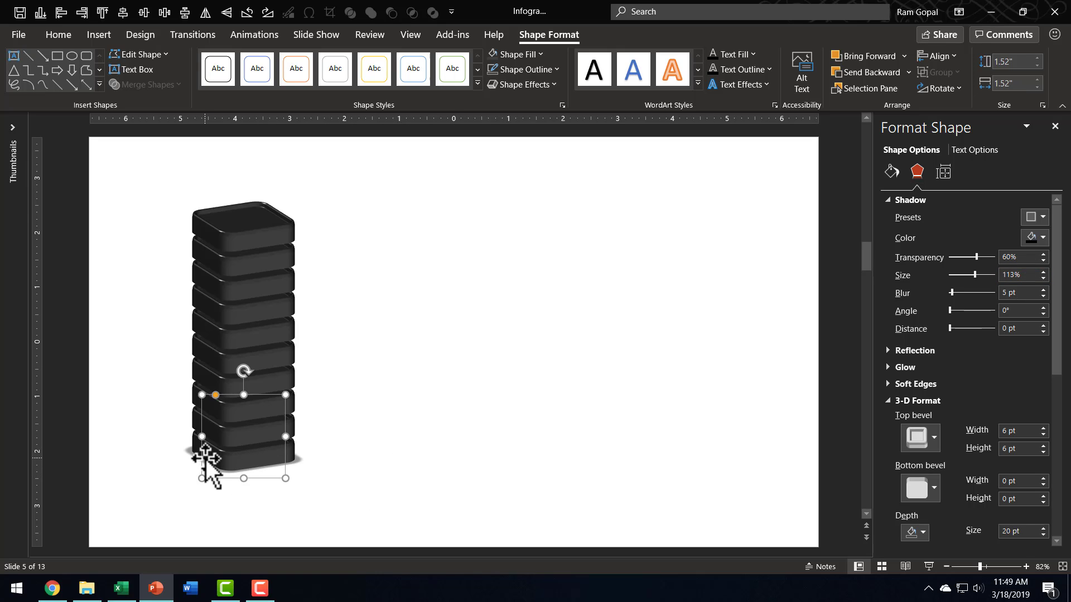
mouse_move(232, 454)
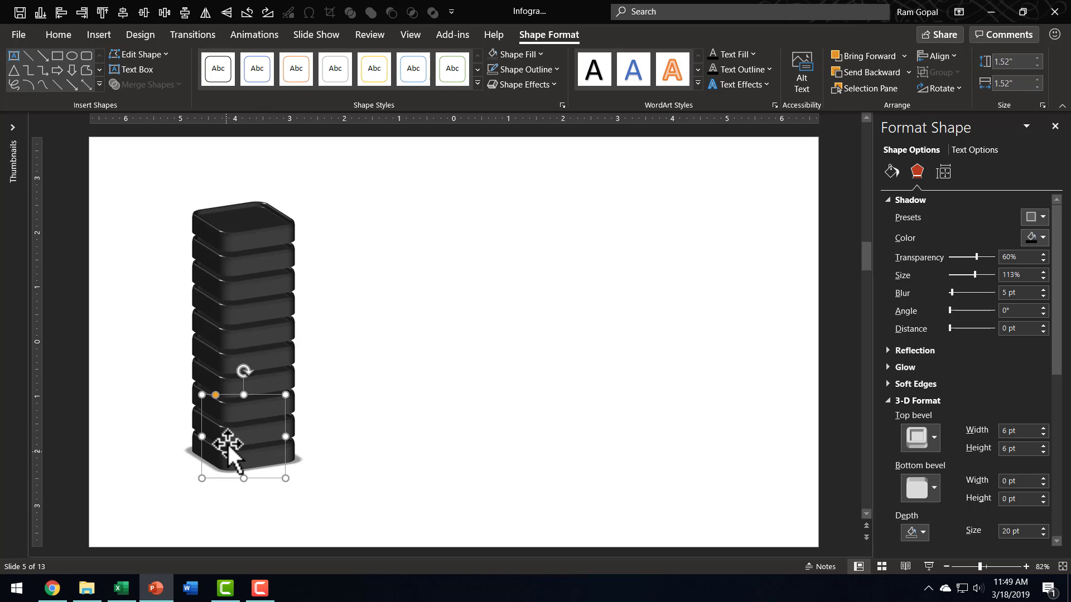
mouse_move(471, 386)
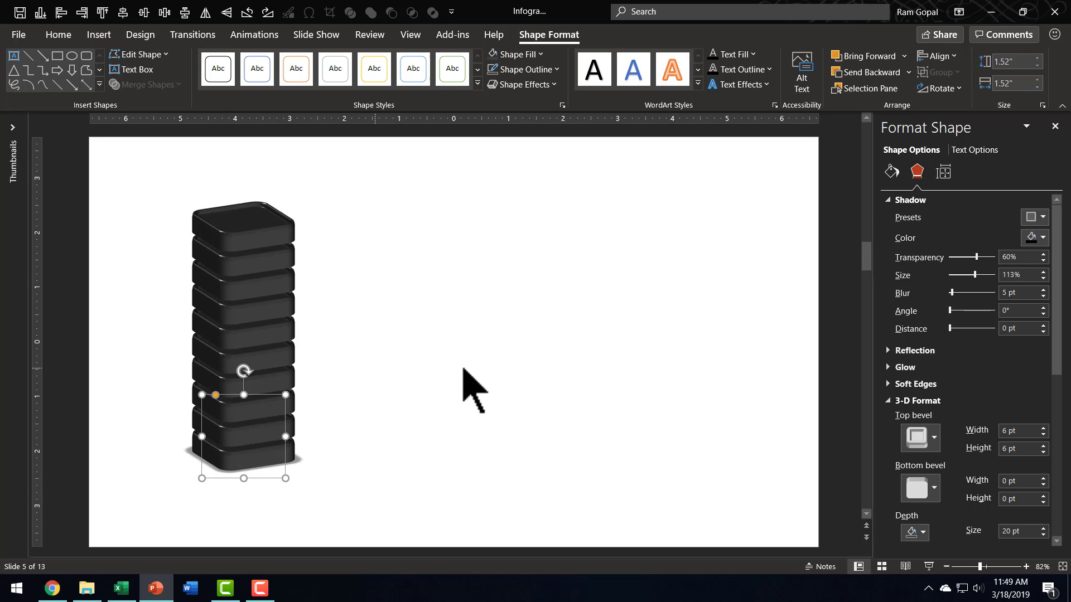
mouse_move(484, 467)
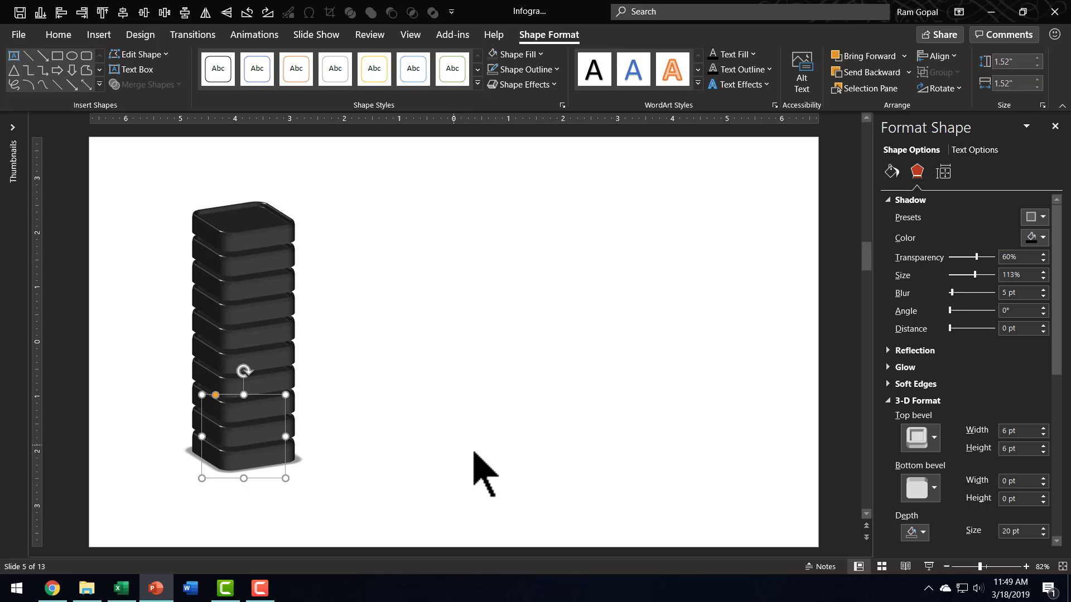
mouse_move(235, 467)
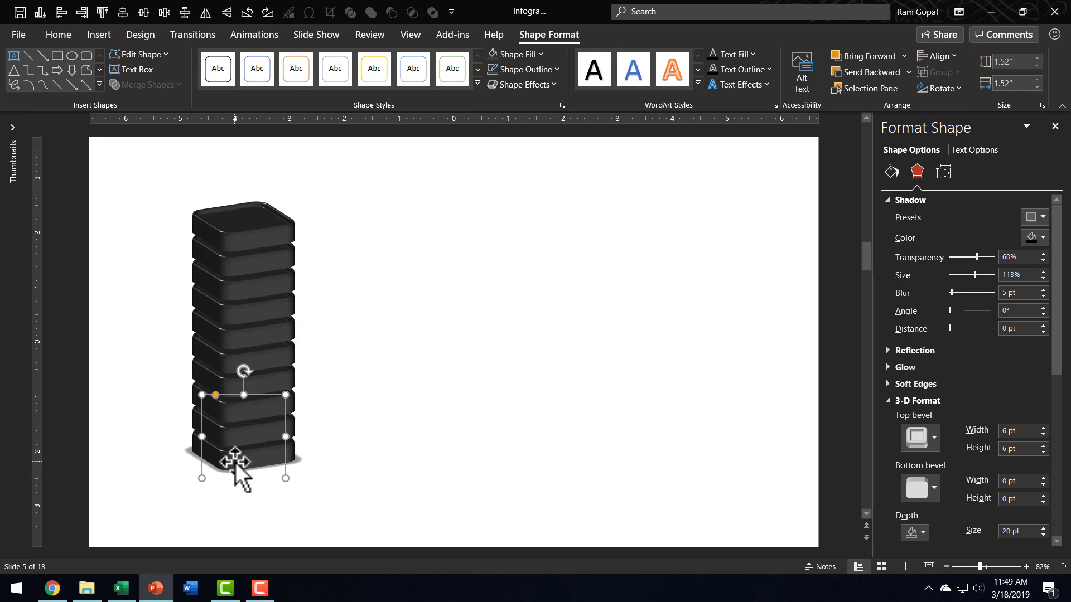
click(744, 423)
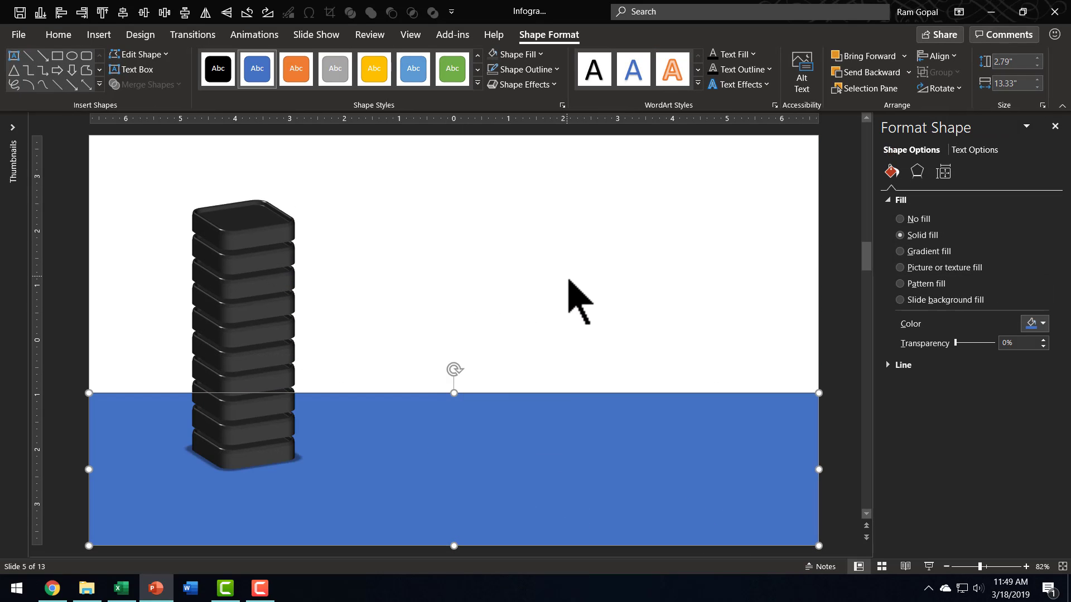
Change the floor rectangle's fill from blue to a light grey theme colour
click(513, 54)
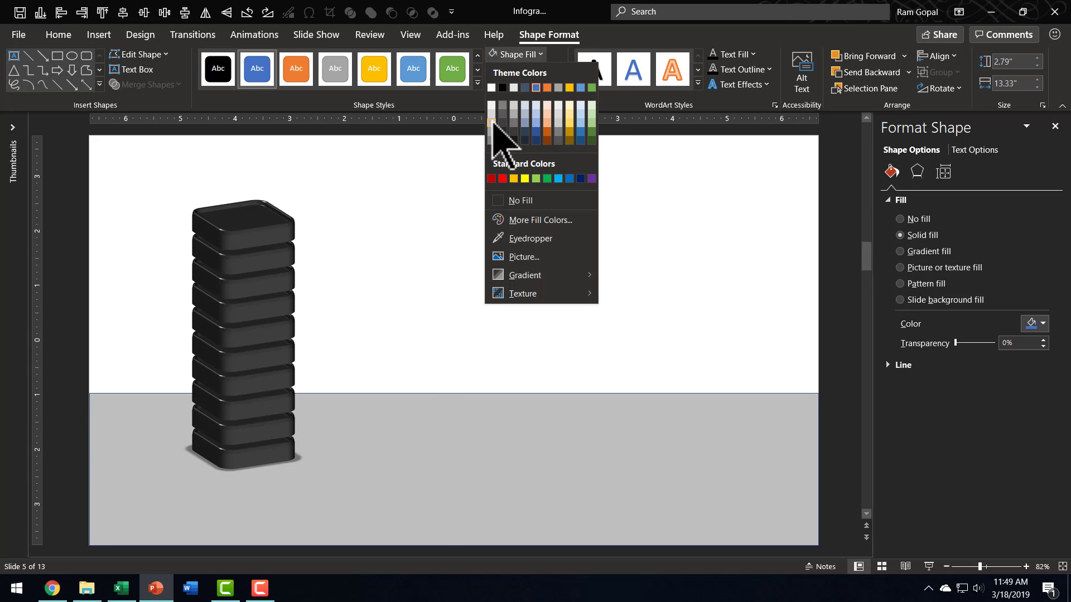
click(523, 70)
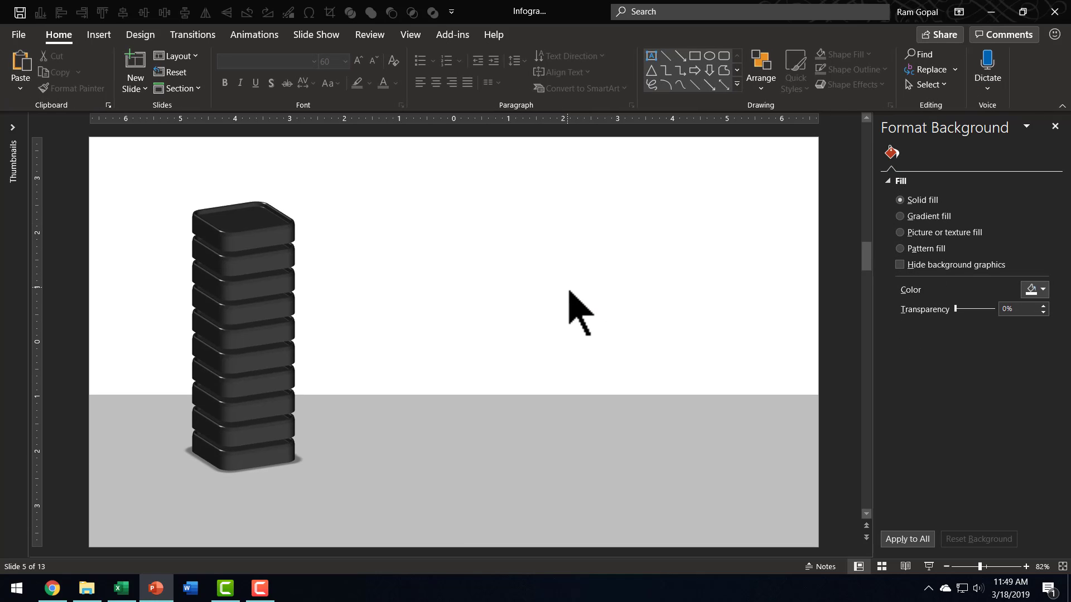
mouse_move(536, 304)
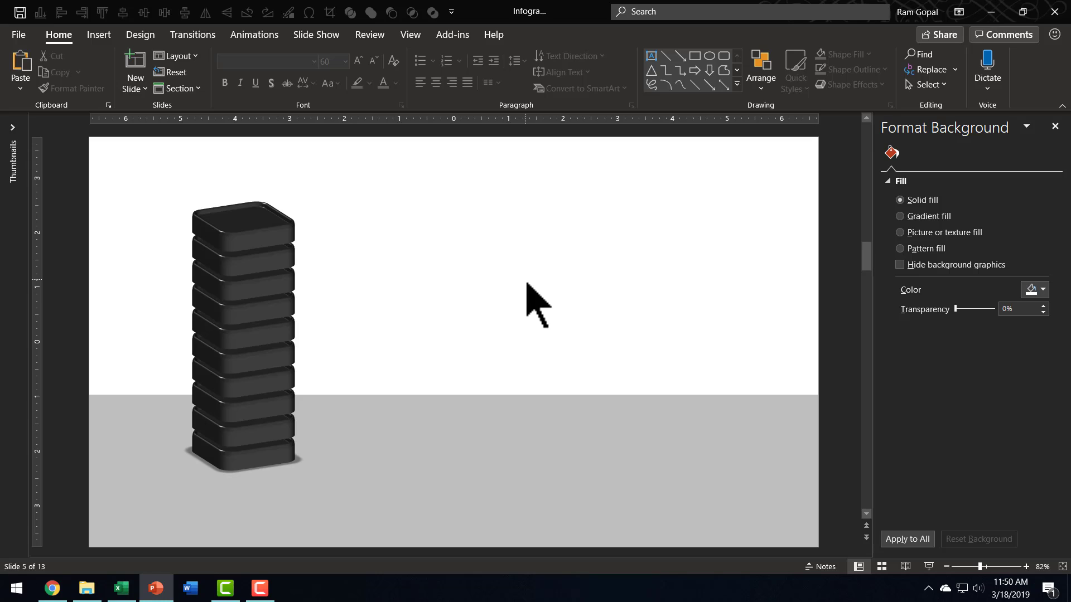
mouse_move(212, 447)
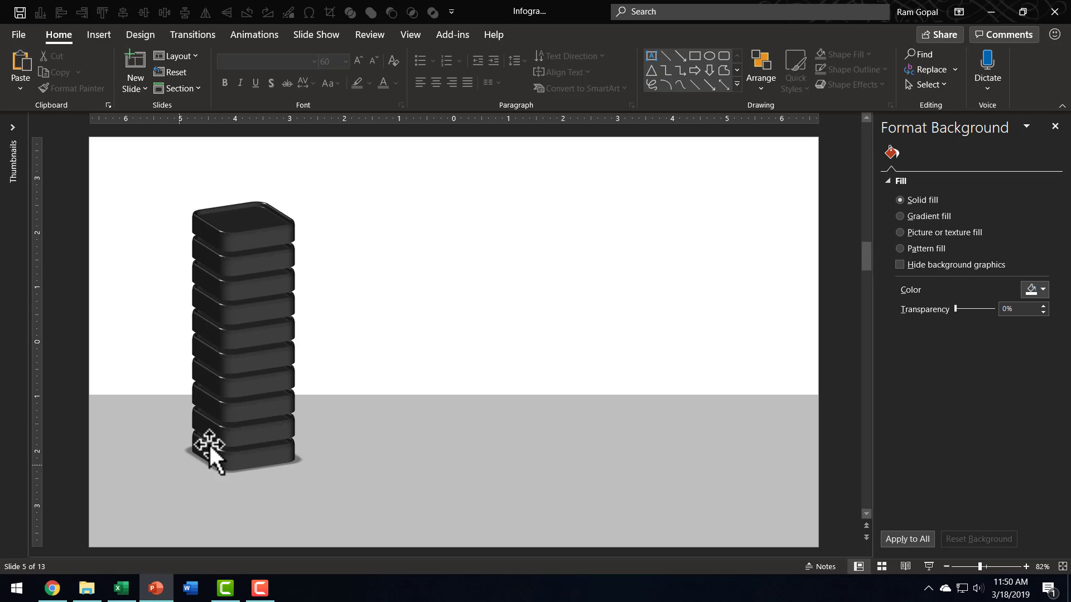
mouse_move(491, 362)
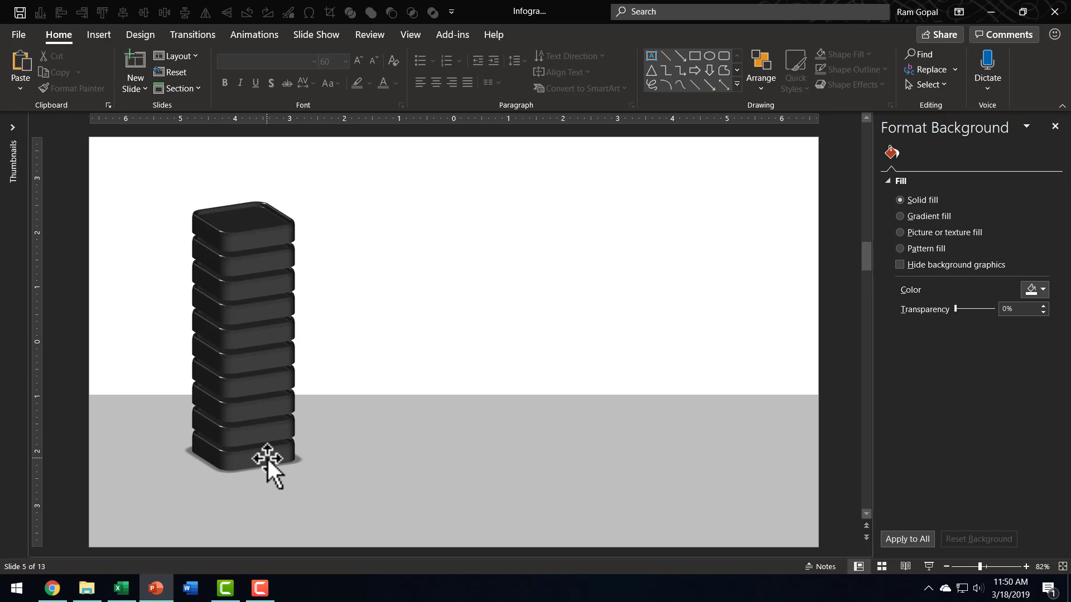
Apply the Object Color emphasis animation to the three middle tower blocks
click(256, 423)
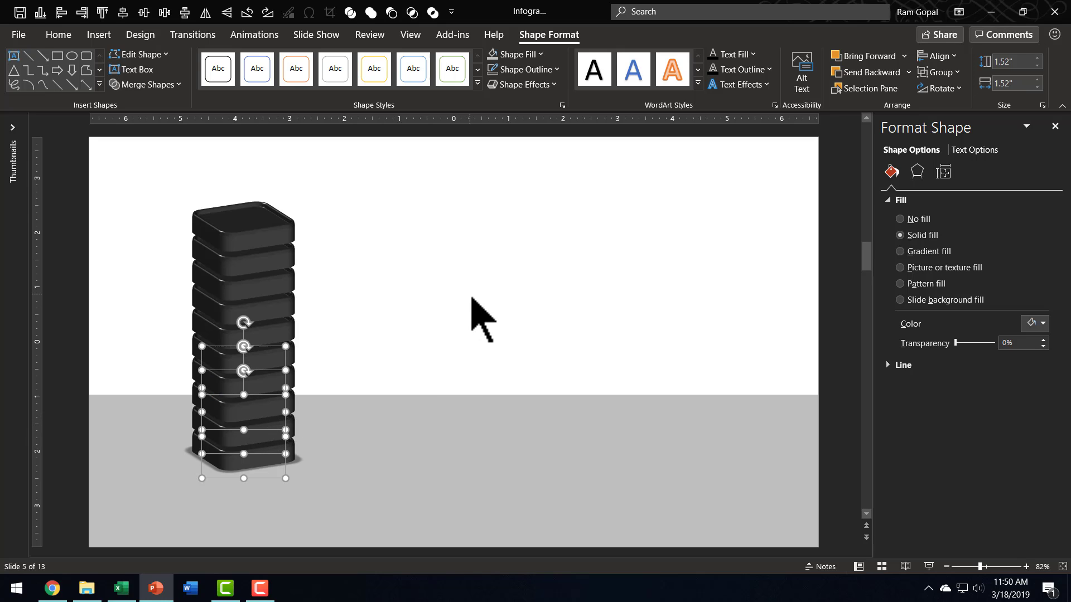
mouse_move(253, 34)
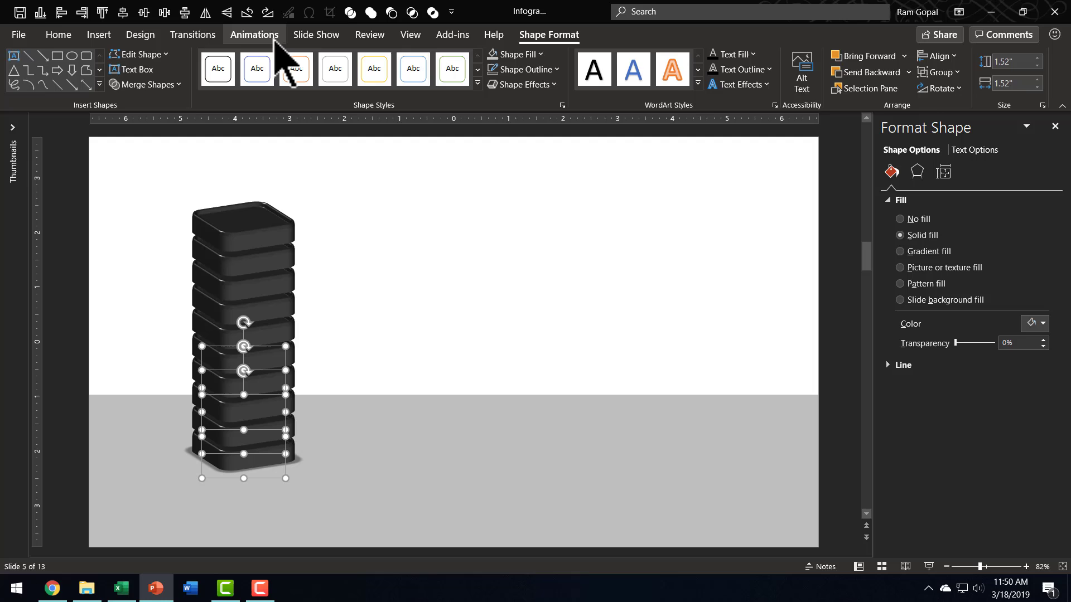
click(255, 34)
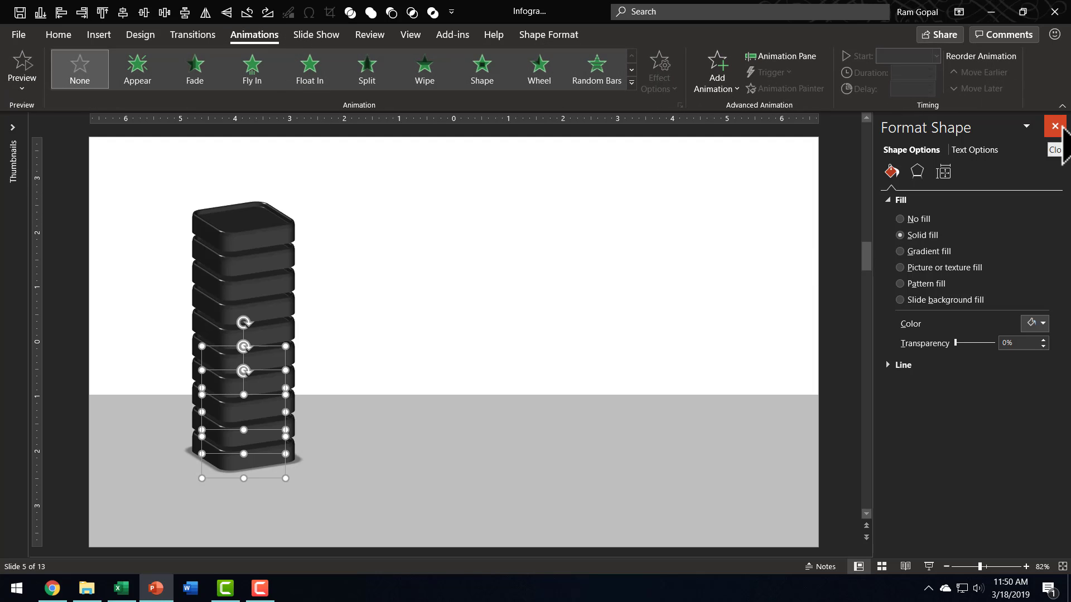
click(1054, 126)
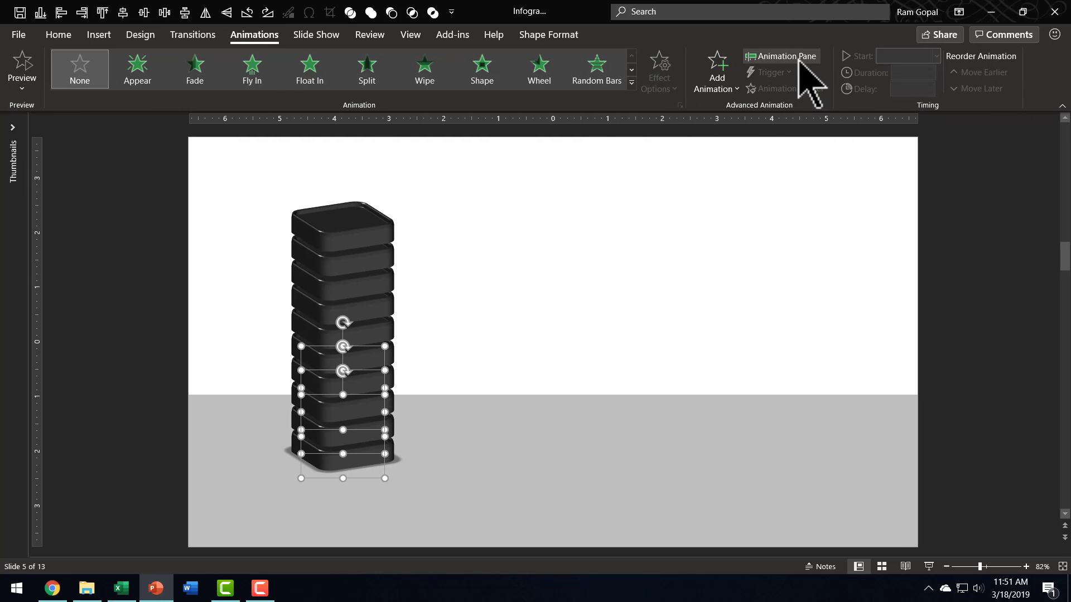
click(780, 55)
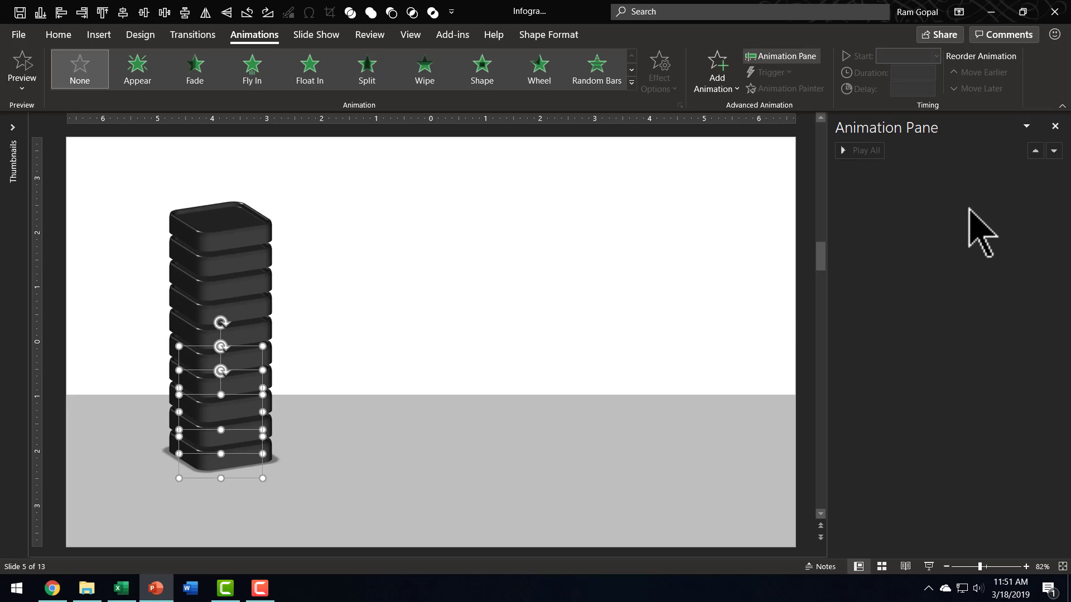
mouse_move(649, 107)
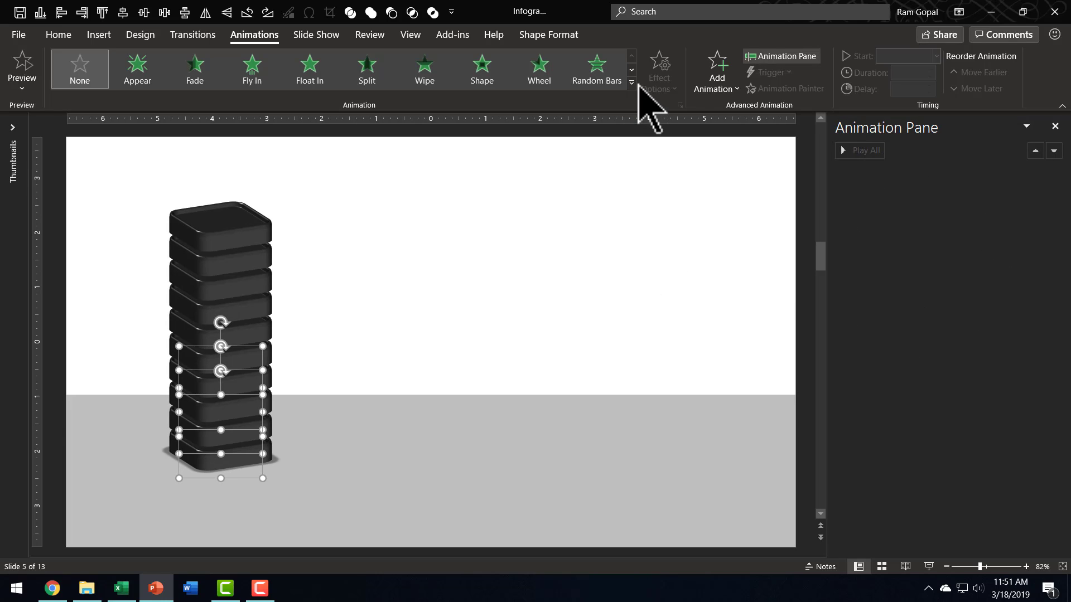
click(630, 82)
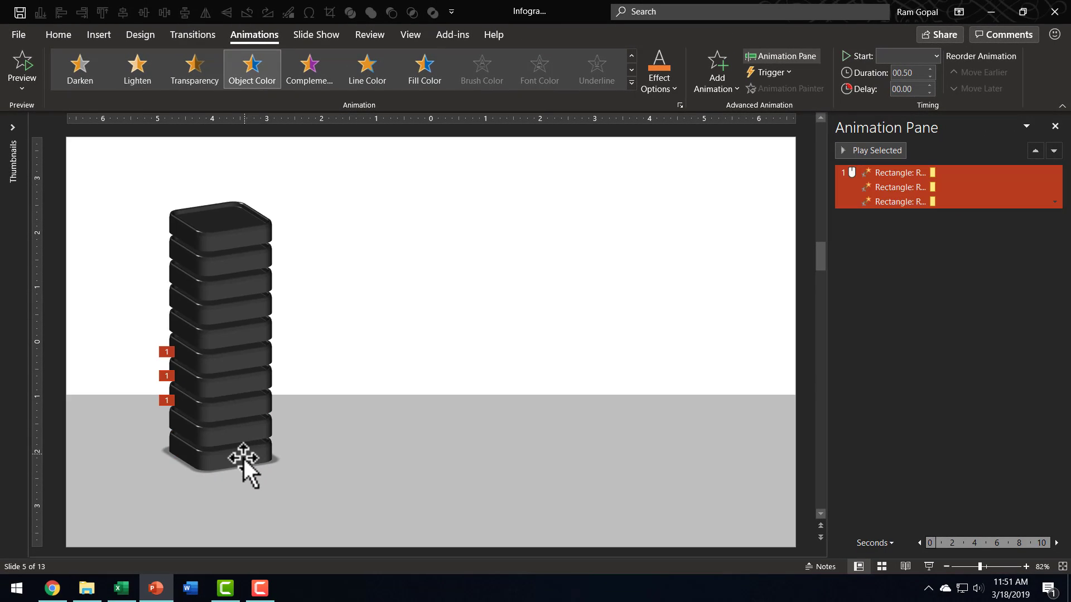
mouse_move(658, 70)
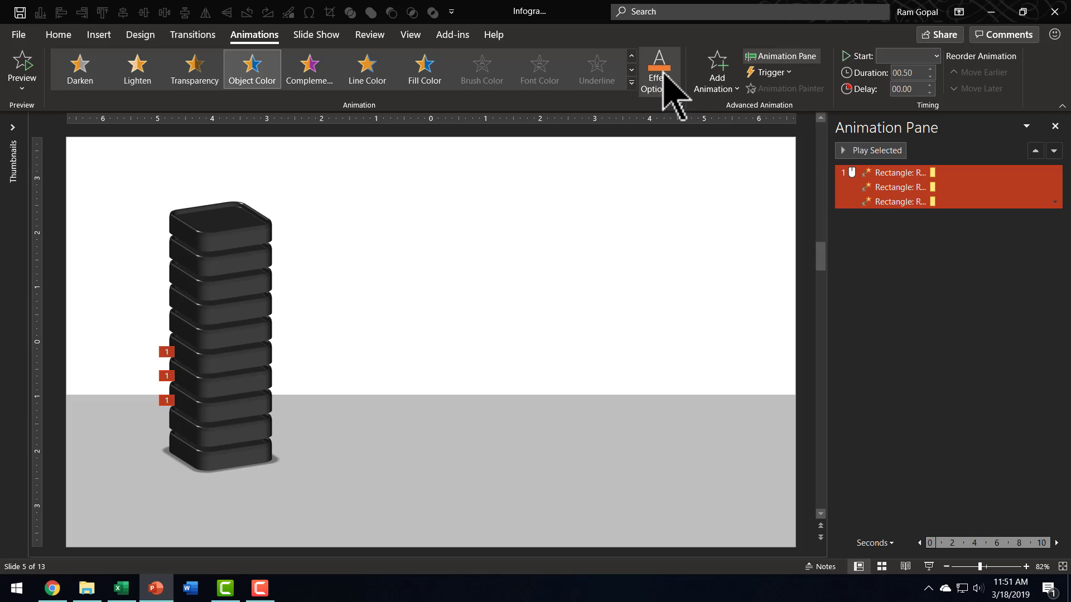
Set the Object Color effect to red with a 0.20 second duration
click(657, 70)
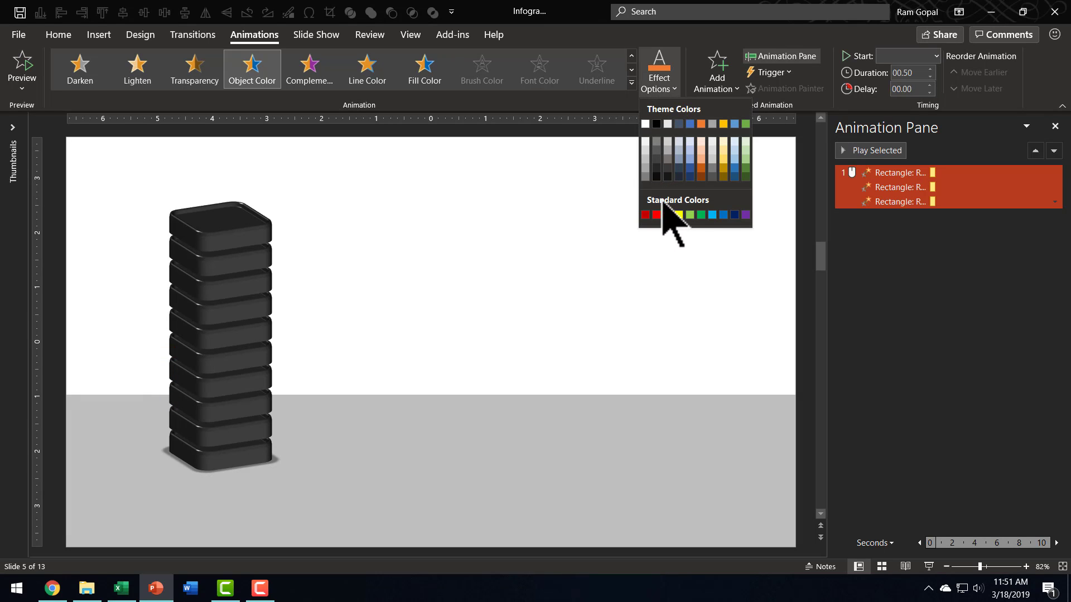
click(645, 214)
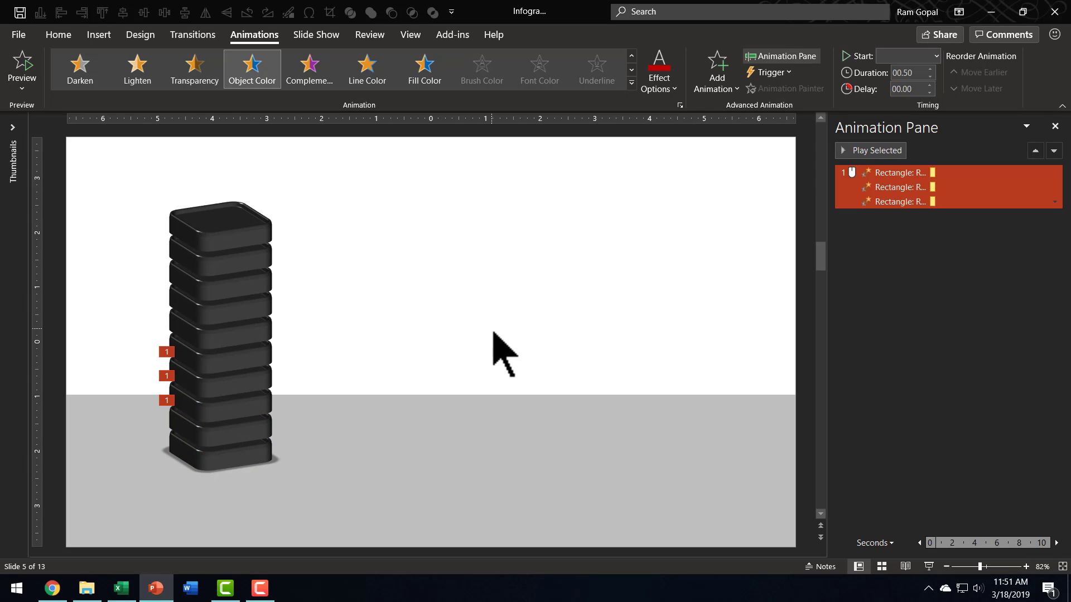
mouse_move(898, 187)
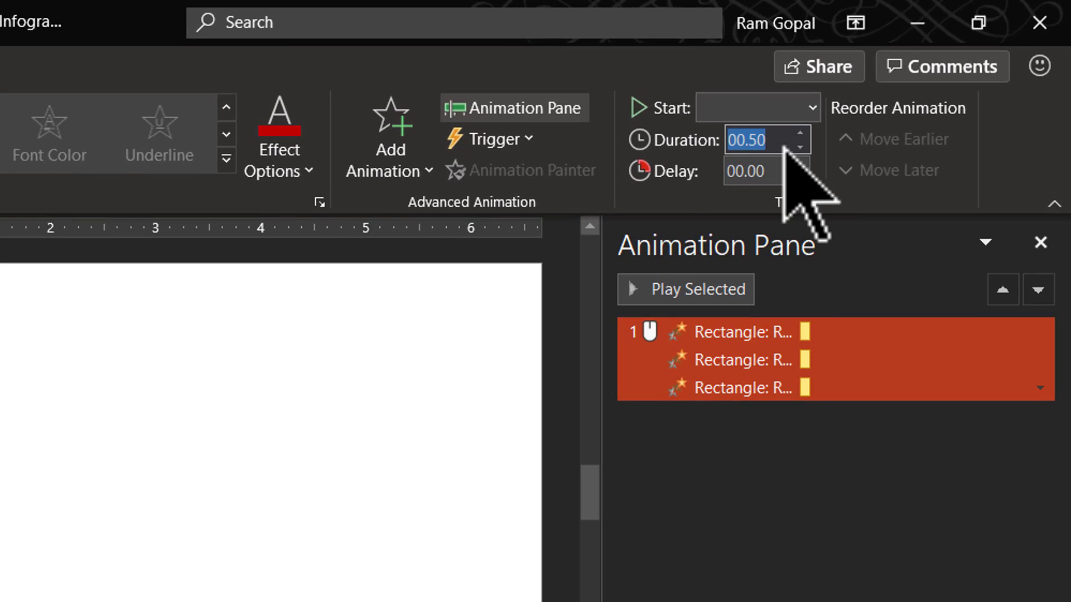
text(0.2)
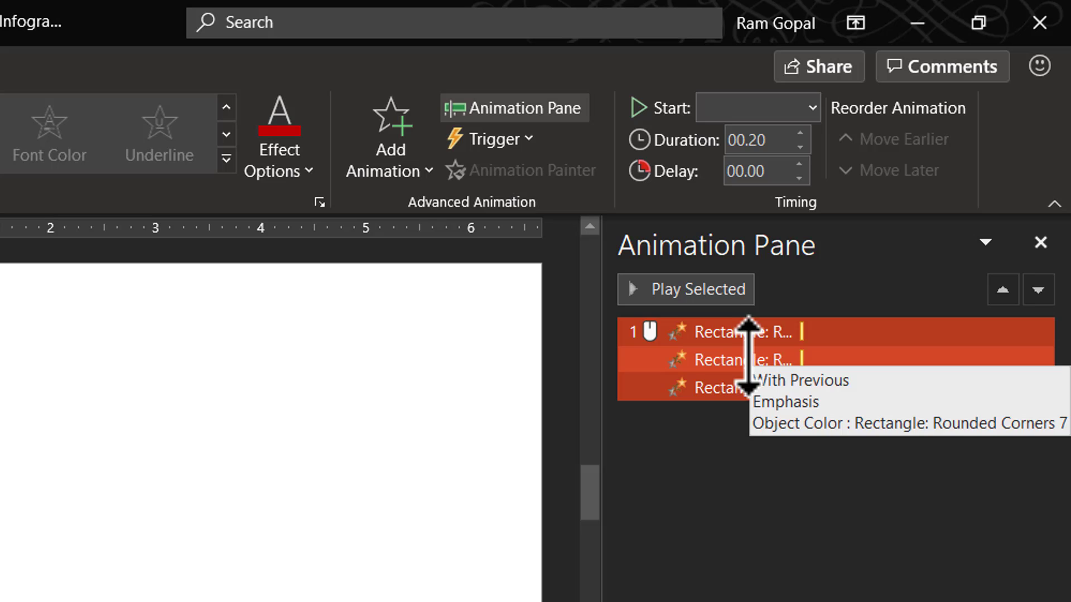
Make the second and third block animations start After Previous
click(801, 380)
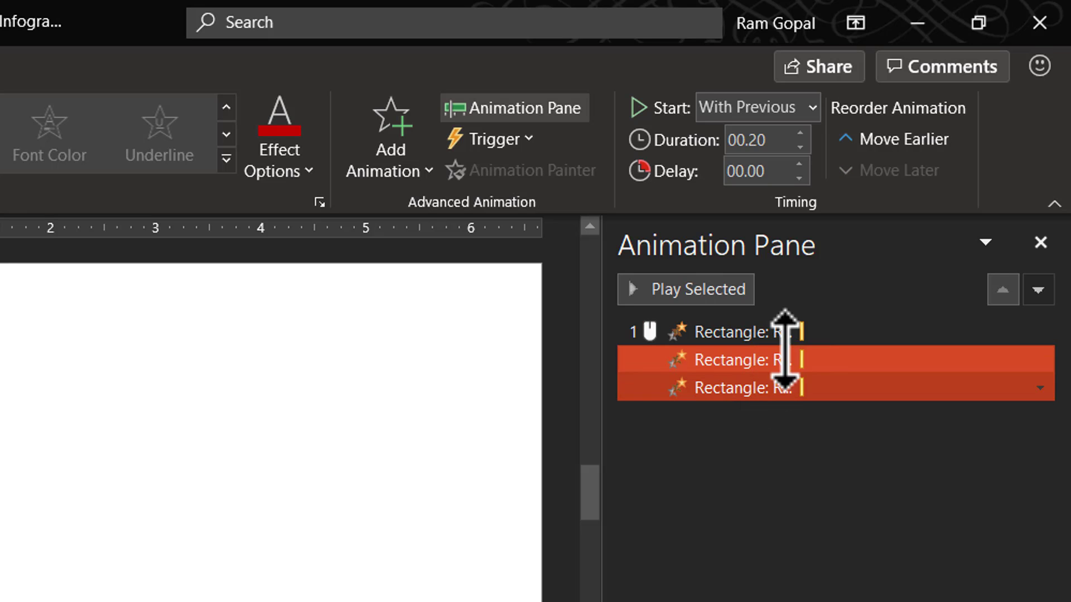
click(755, 107)
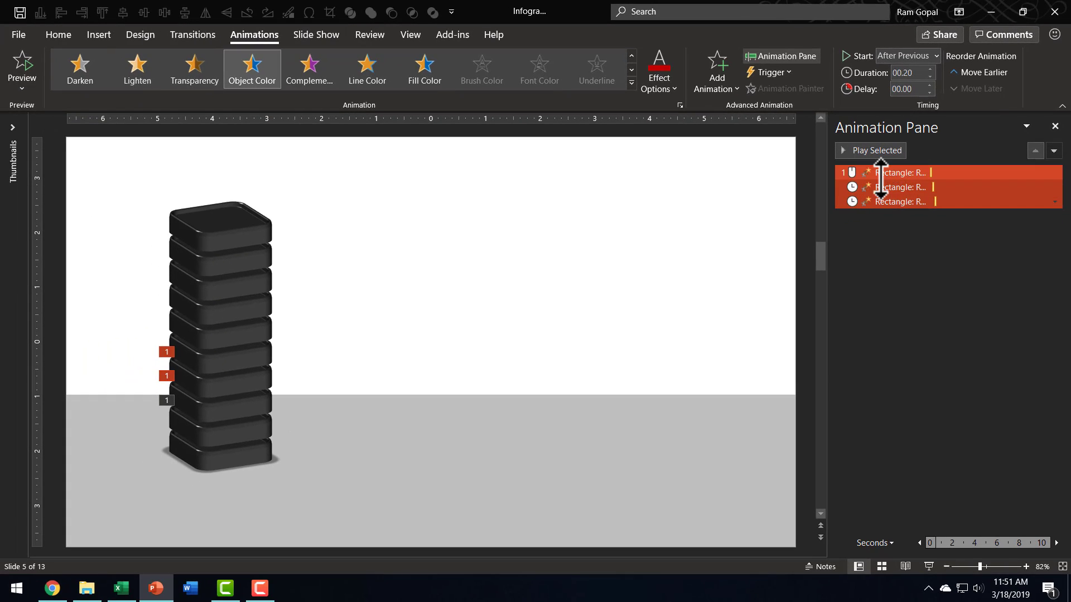
click(876, 150)
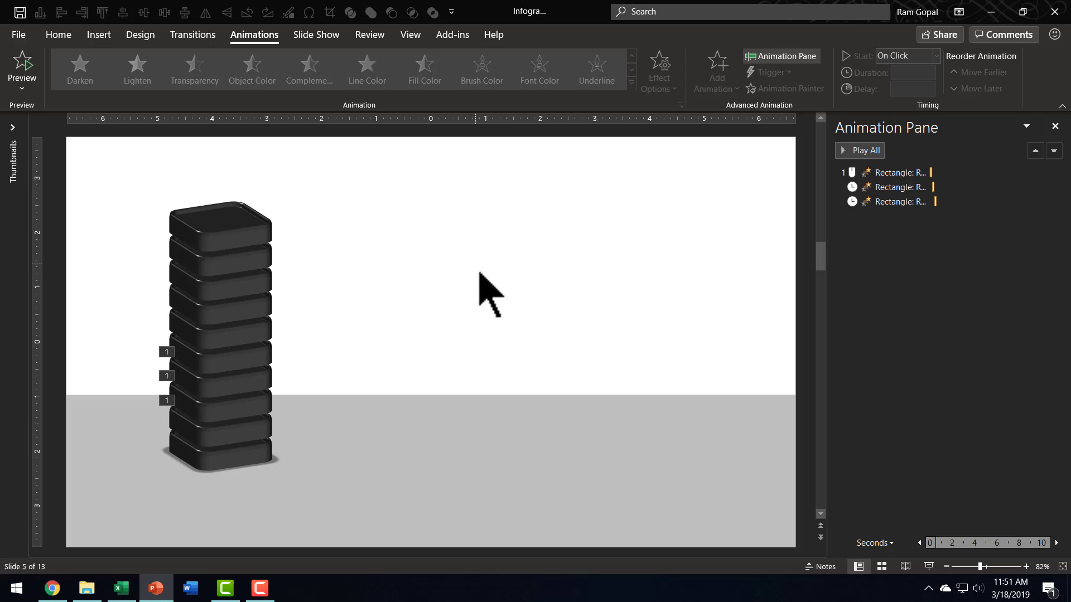
mouse_move(236, 468)
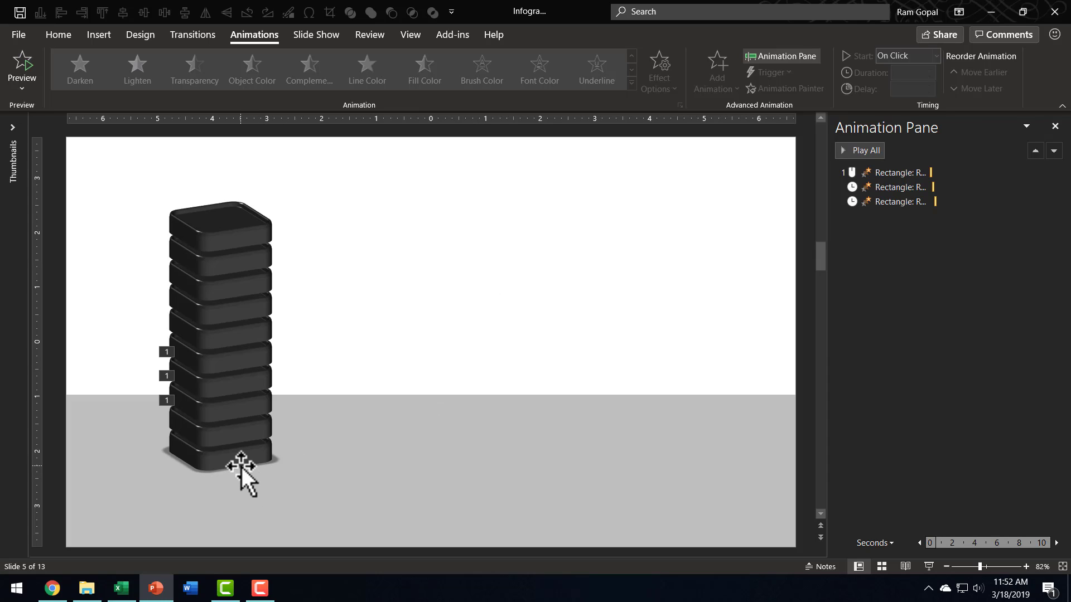
mouse_move(241, 468)
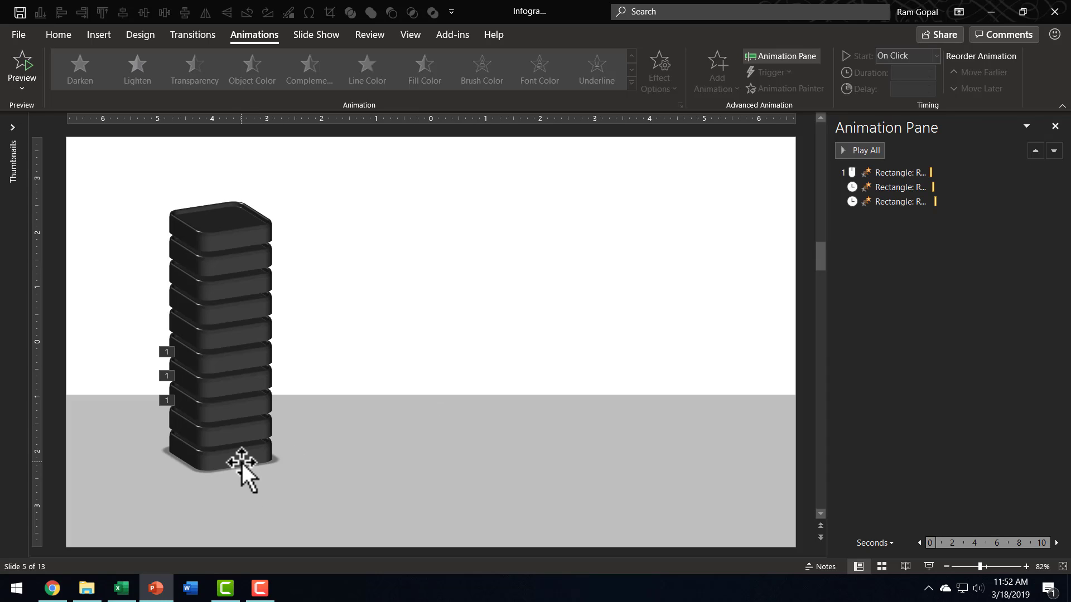
mouse_move(255, 448)
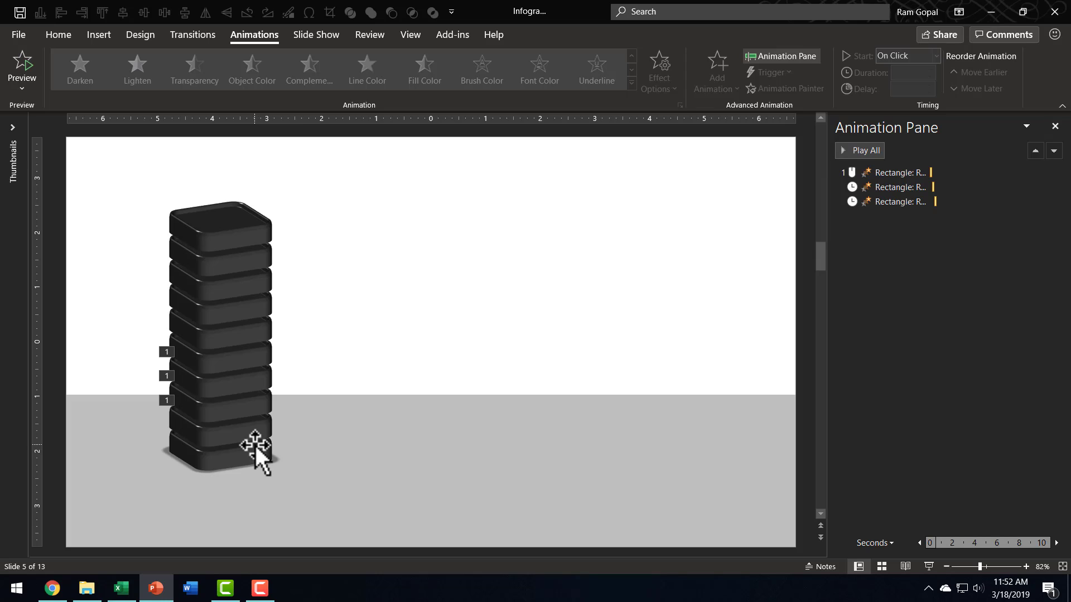
mouse_move(243, 212)
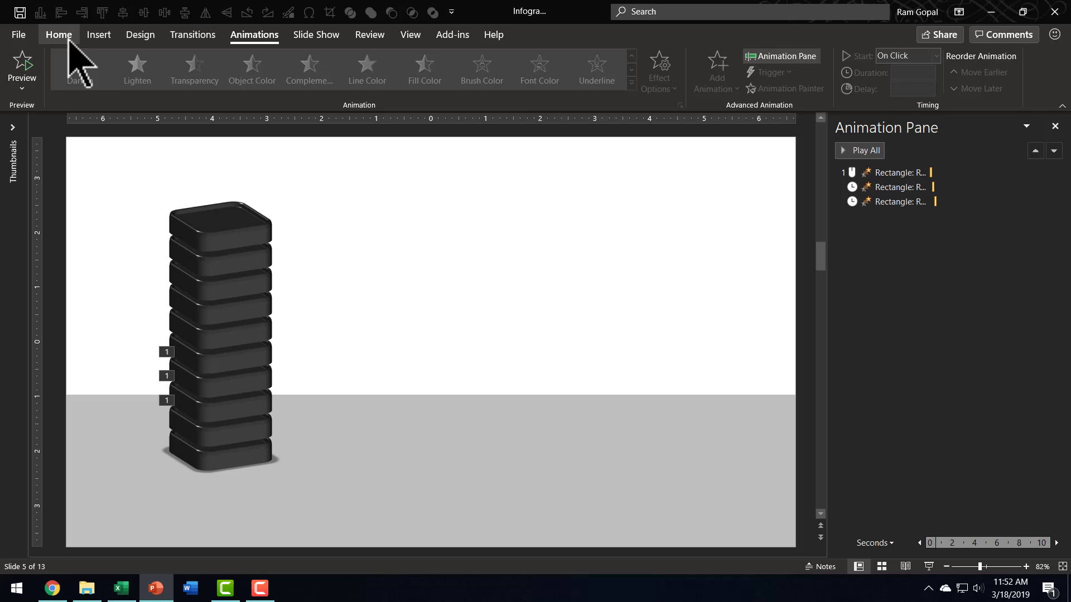
Format the 30% label in Alfa Slab One, size 40, and place it under the tower
click(58, 34)
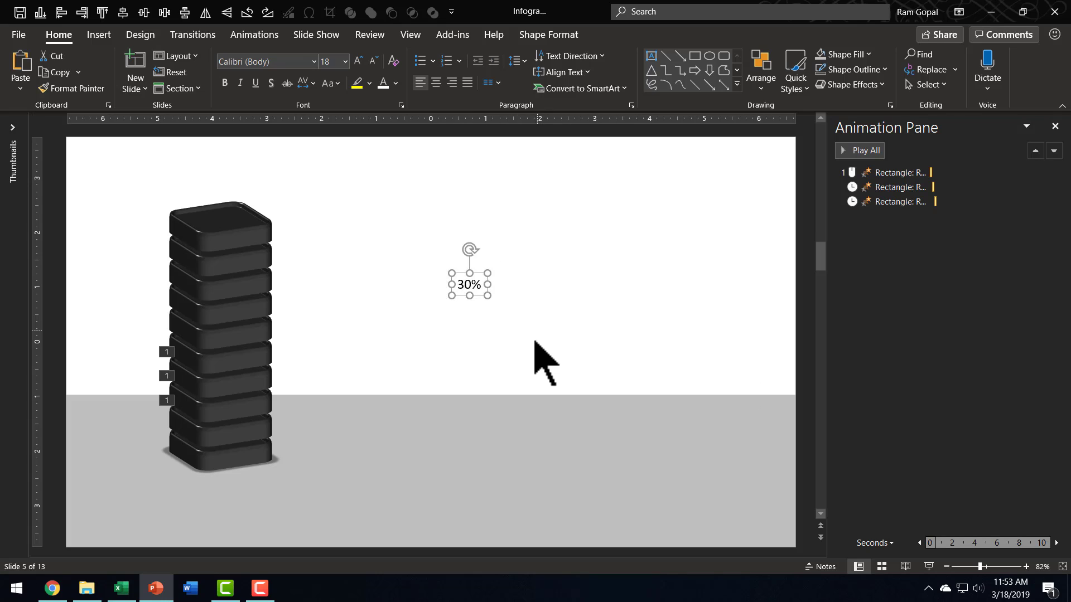
mouse_move(481, 335)
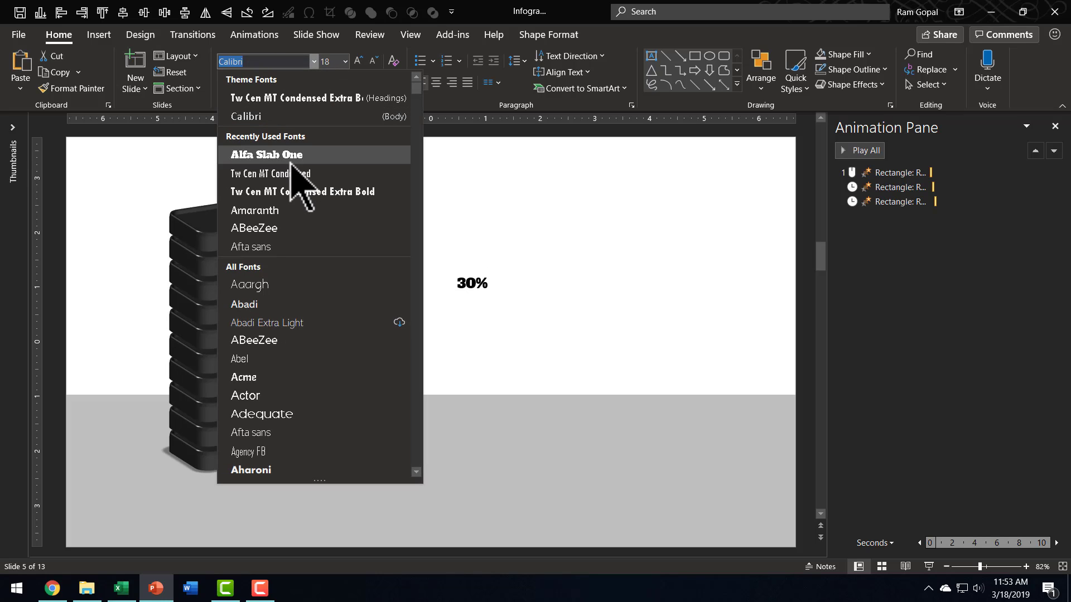
mouse_move(298, 185)
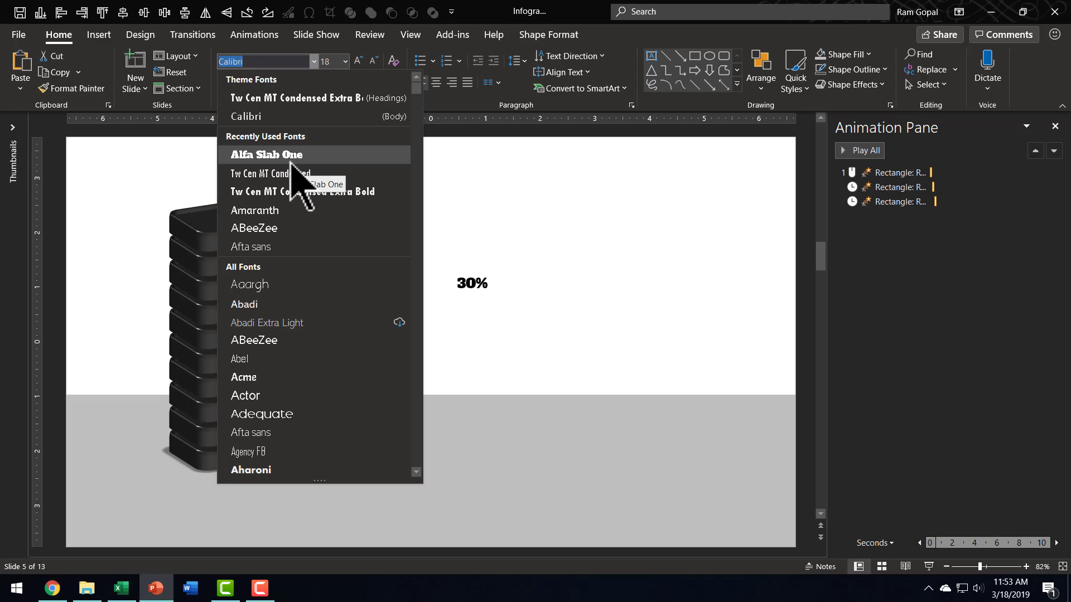
click(266, 154)
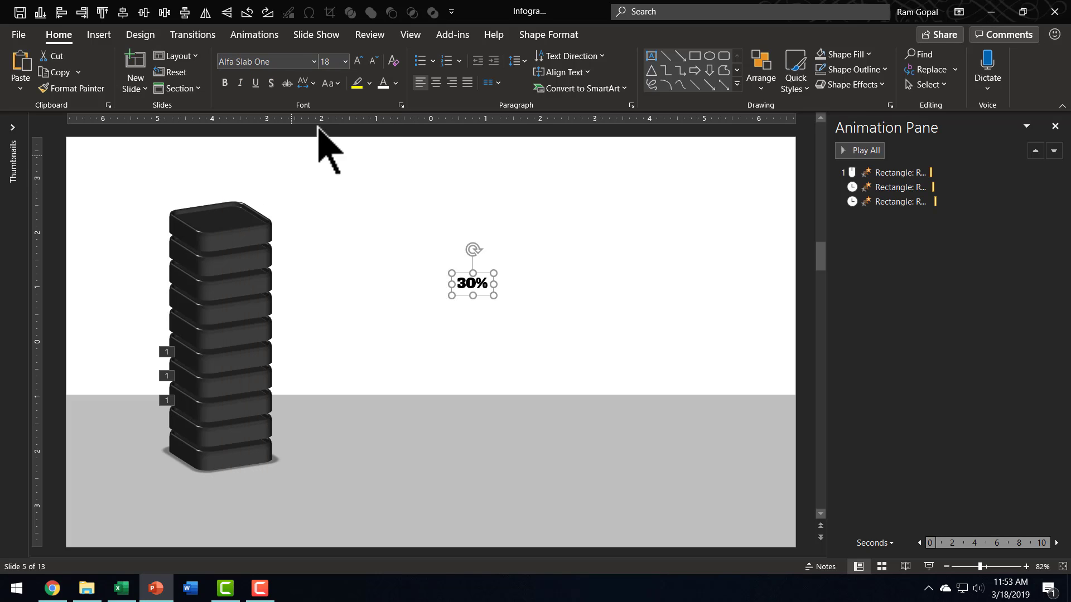
click(356, 61)
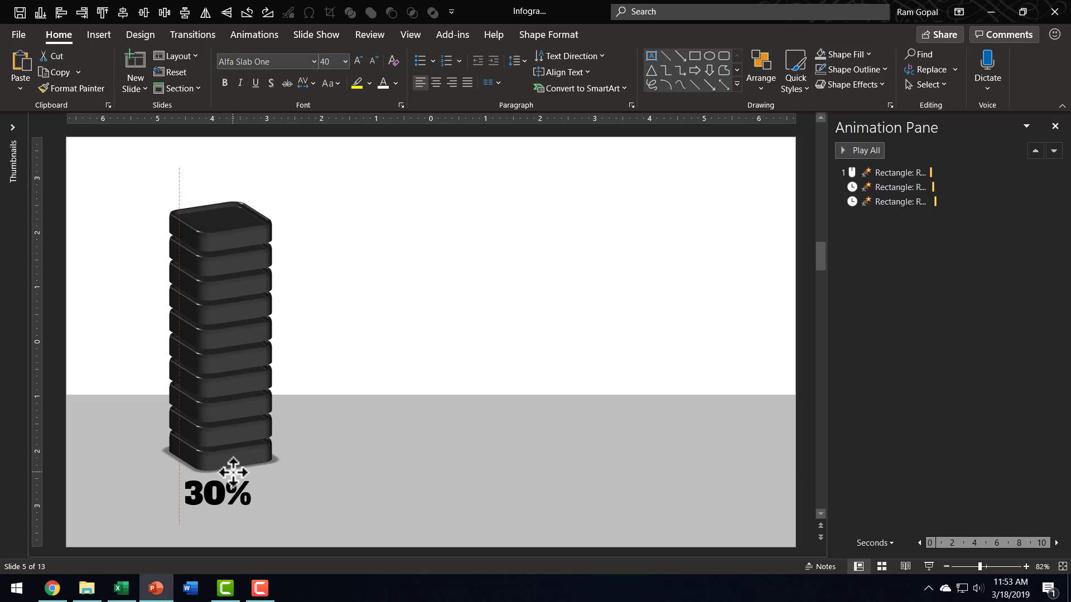
click(217, 491)
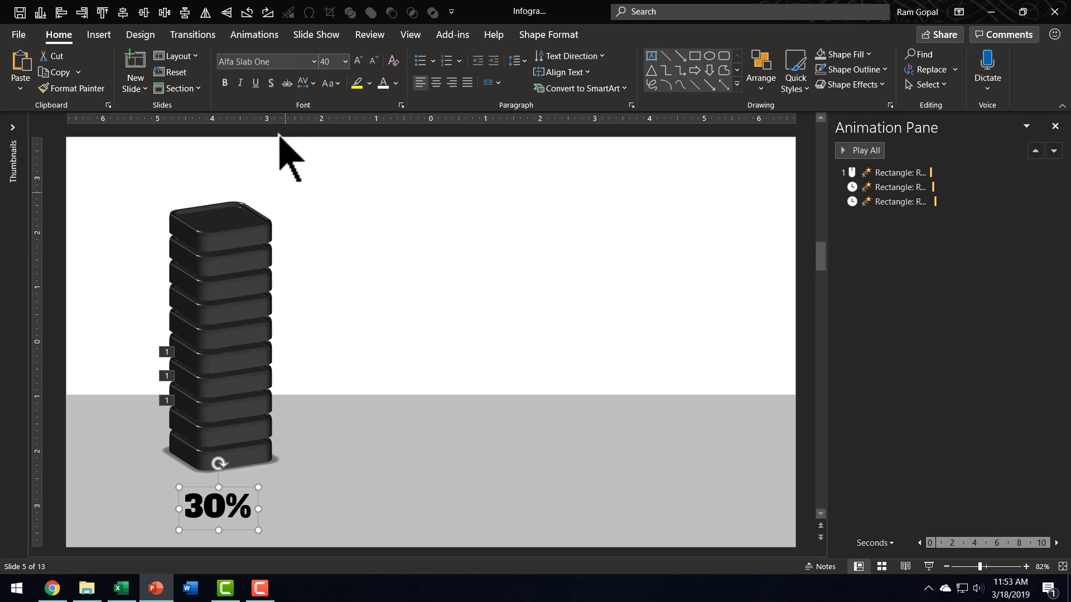
Give the 30% label a Fade entrance animation starting With Previous
click(253, 34)
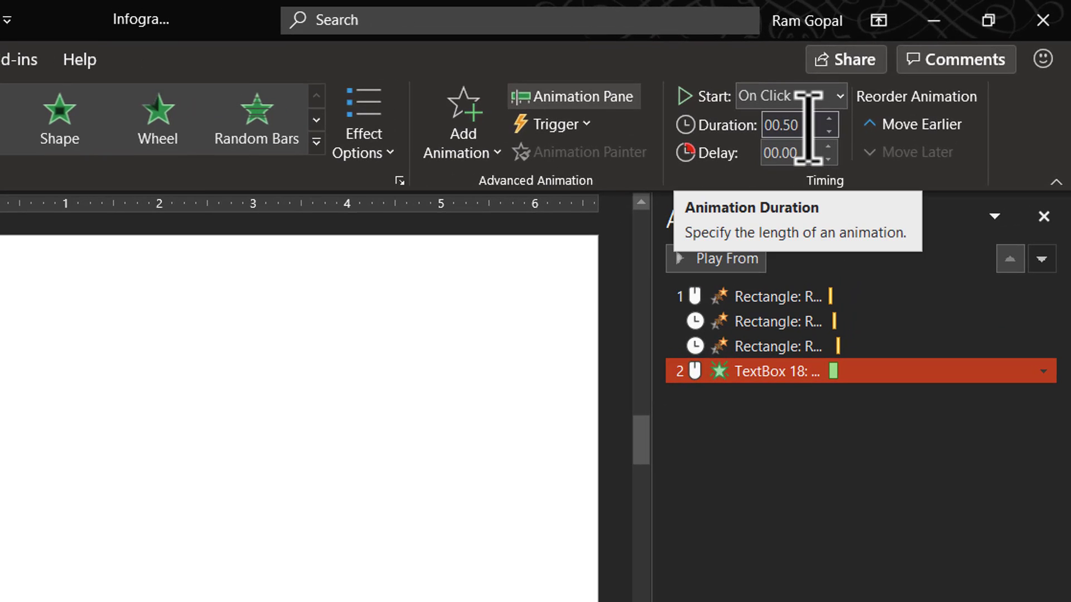
mouse_move(778, 122)
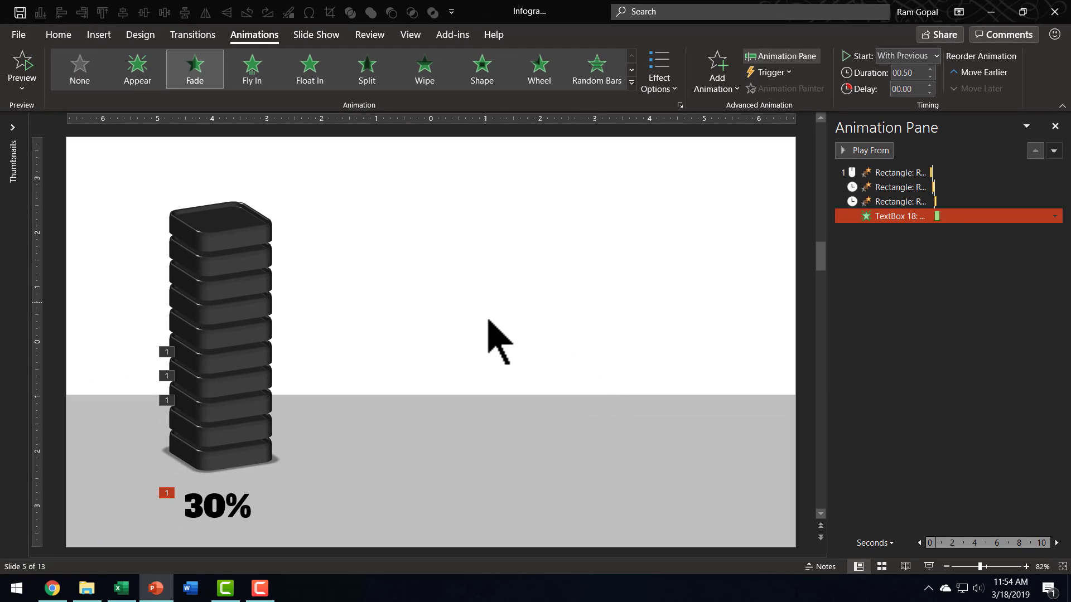
mouse_move(184, 218)
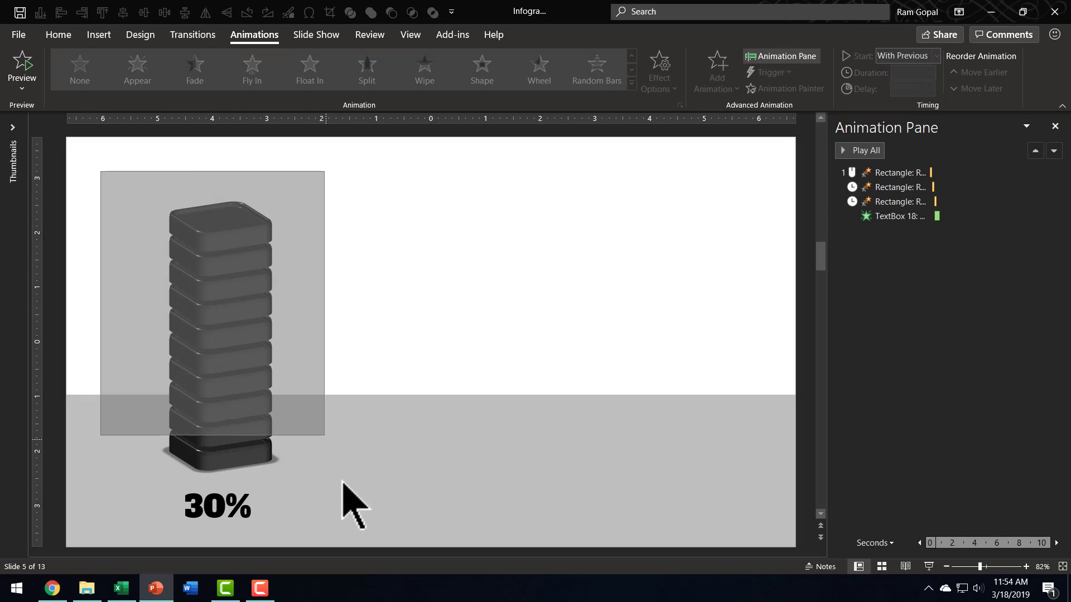
Select the left block tower to duplicate it as the 50% copy
click(219, 307)
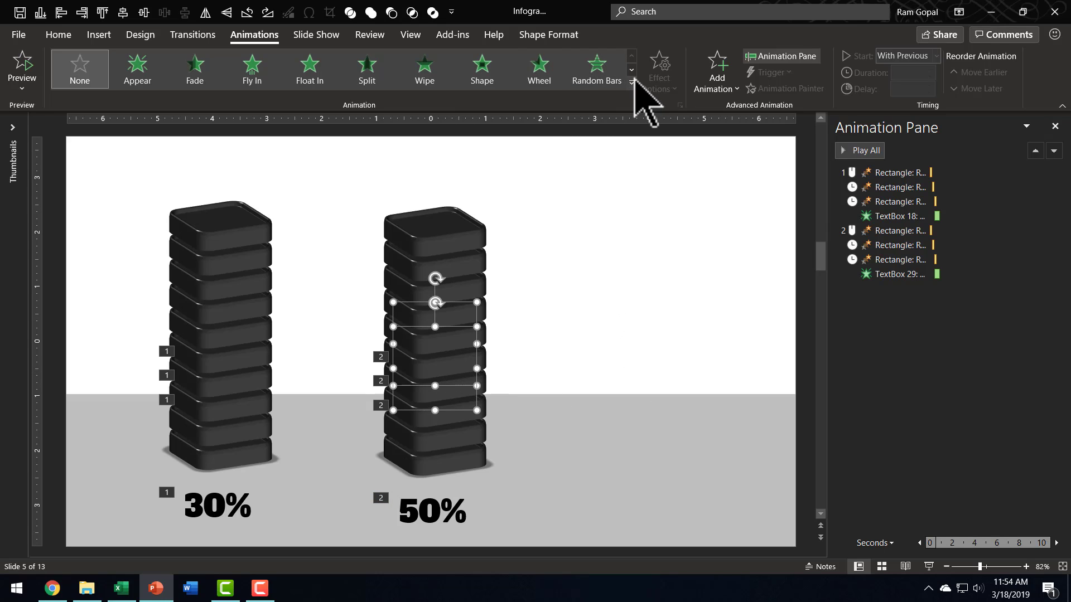
Add Object Color emphasis to two more 50% tower blocks, After Previous, 0.20 duration
click(630, 70)
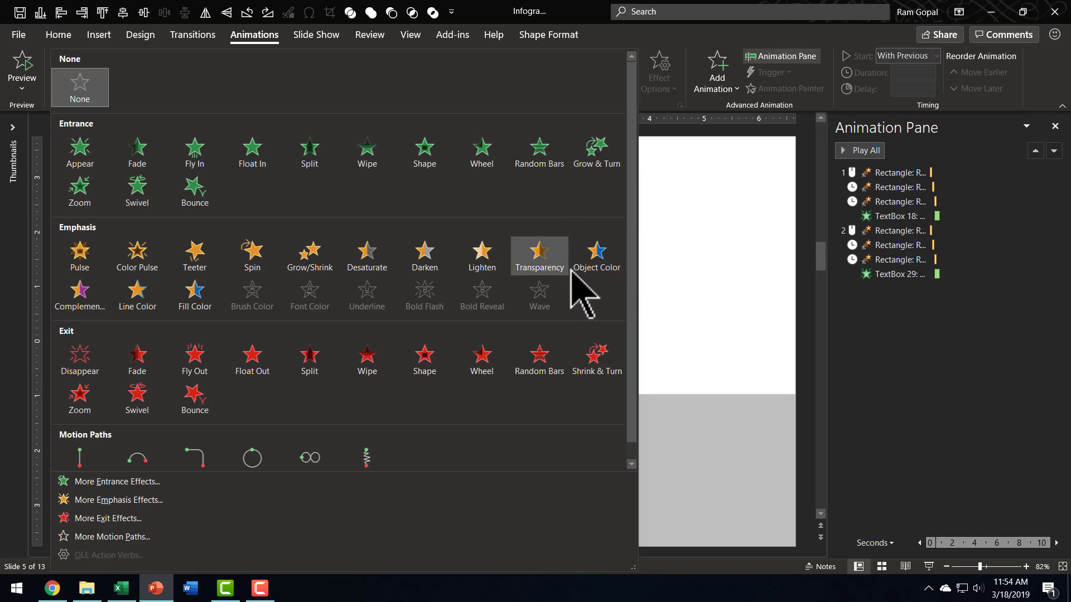
click(595, 255)
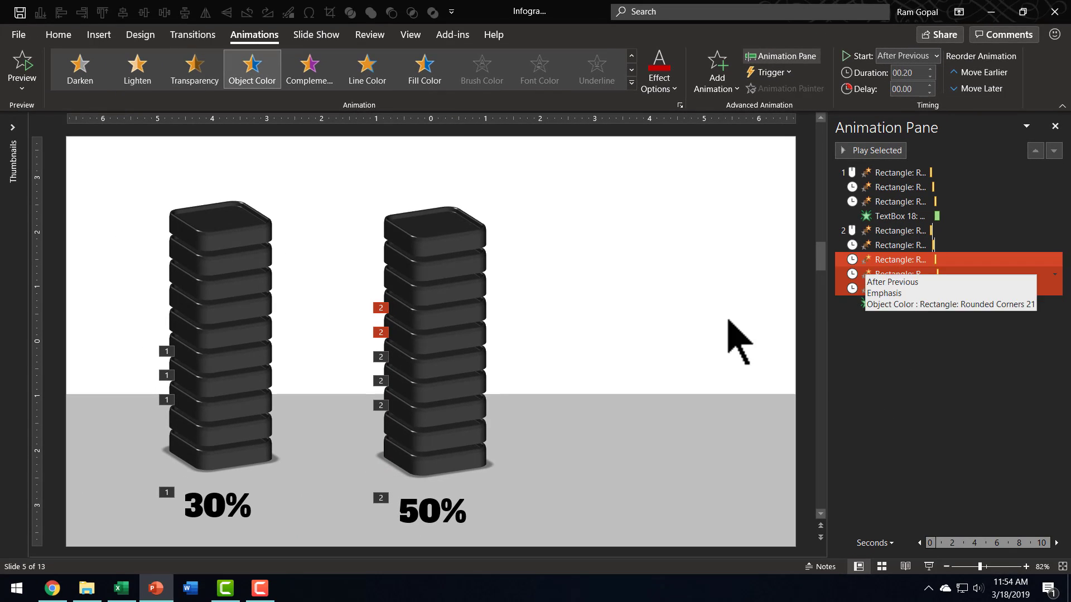
click(58, 34)
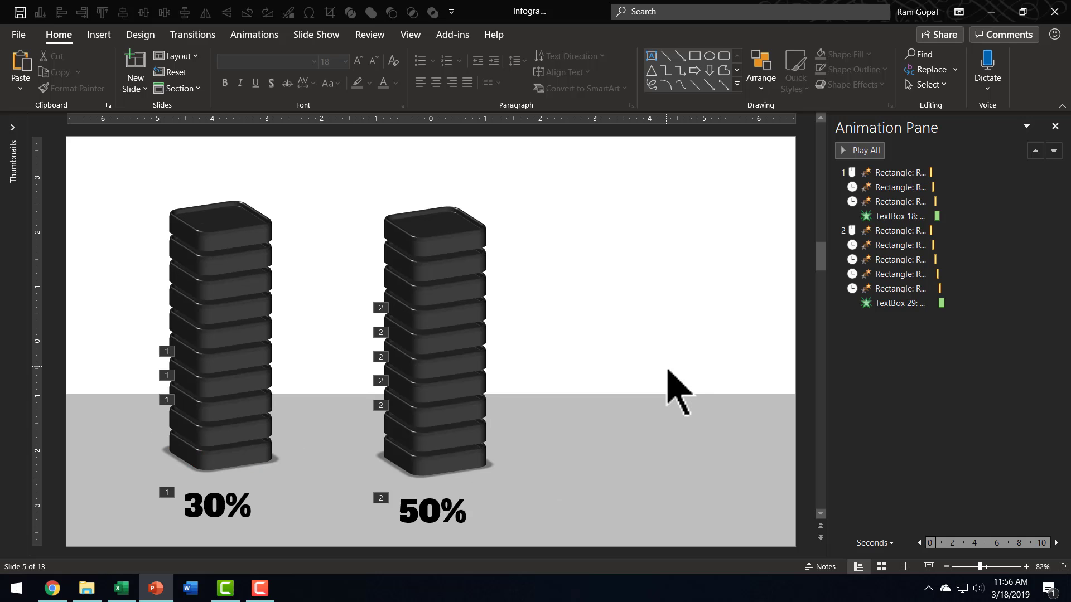
mouse_move(553, 283)
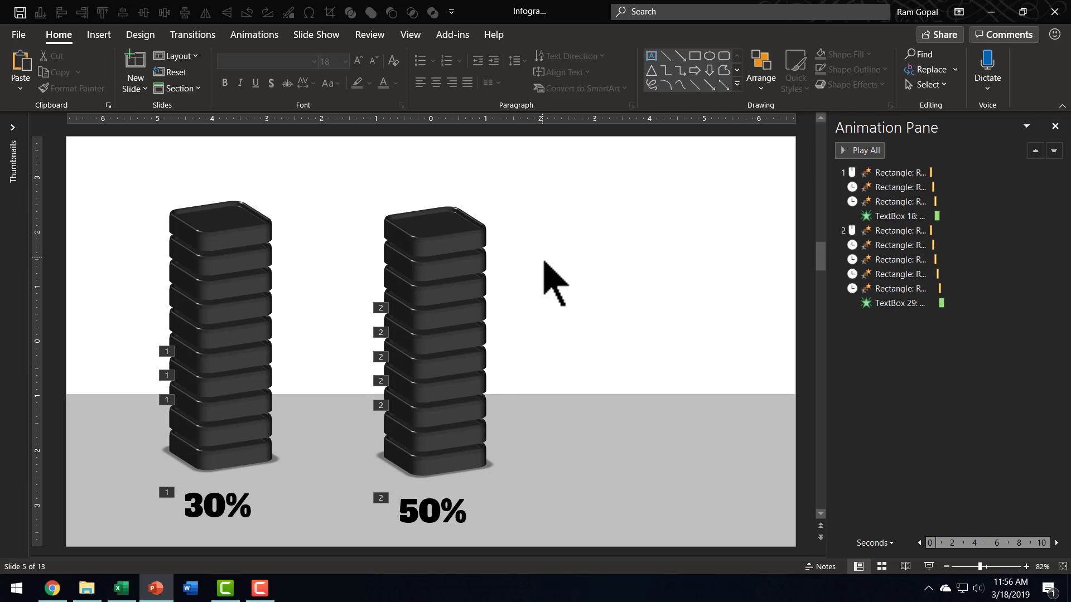
mouse_move(133, 167)
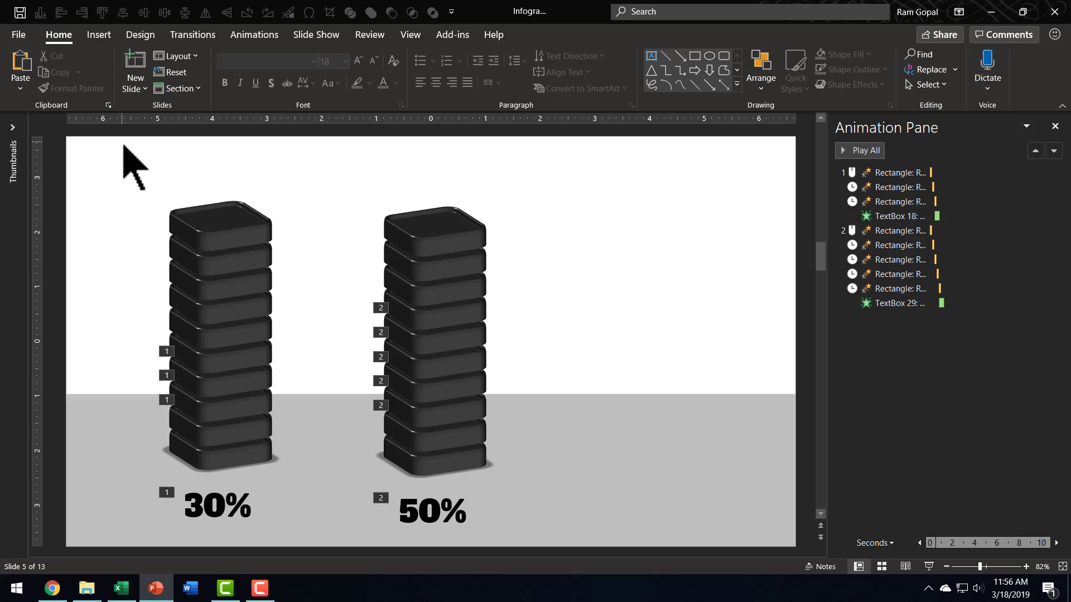
Change all 30% tower blocks to octagons, keeping their animations
click(219, 335)
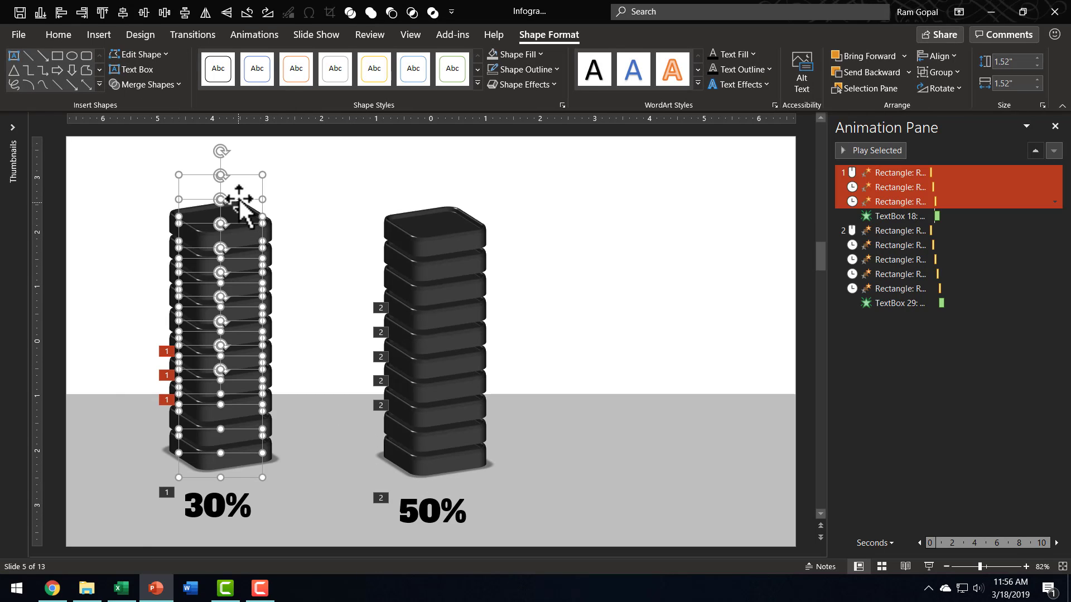
mouse_move(276, 244)
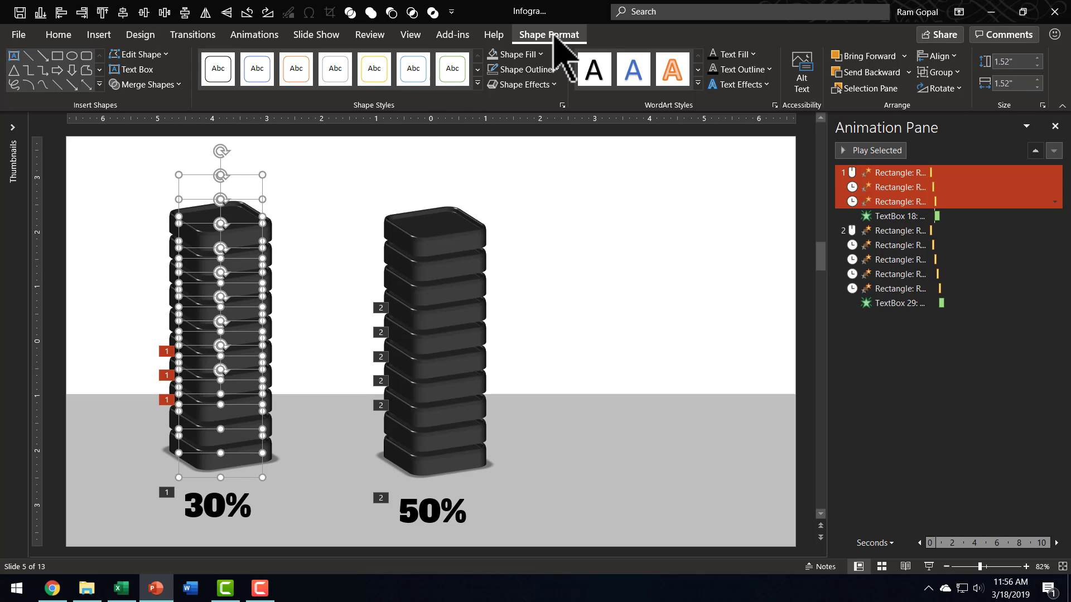
click(139, 55)
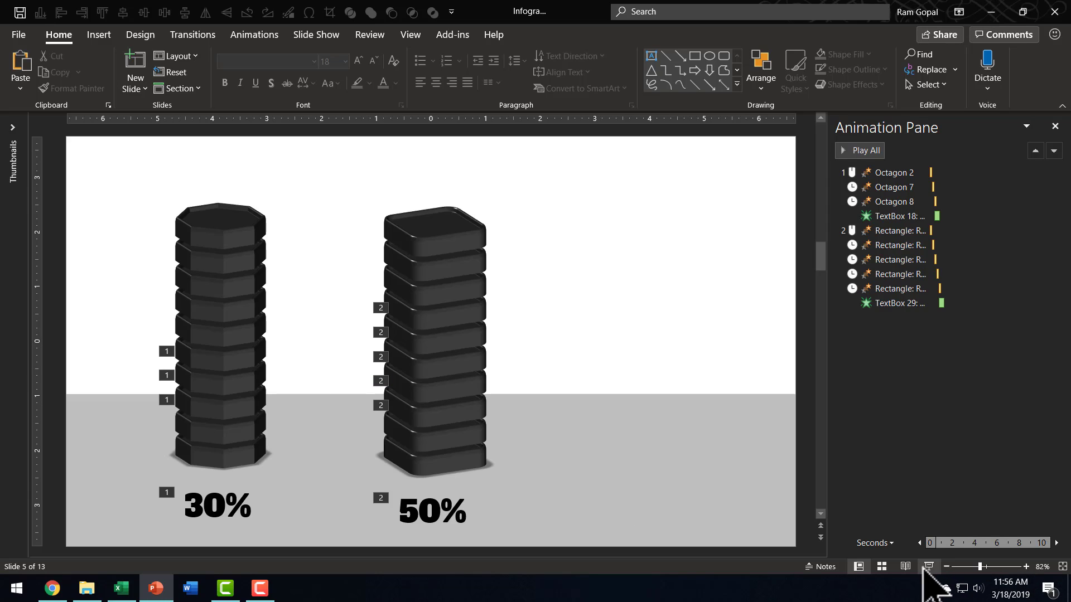
click(1053, 127)
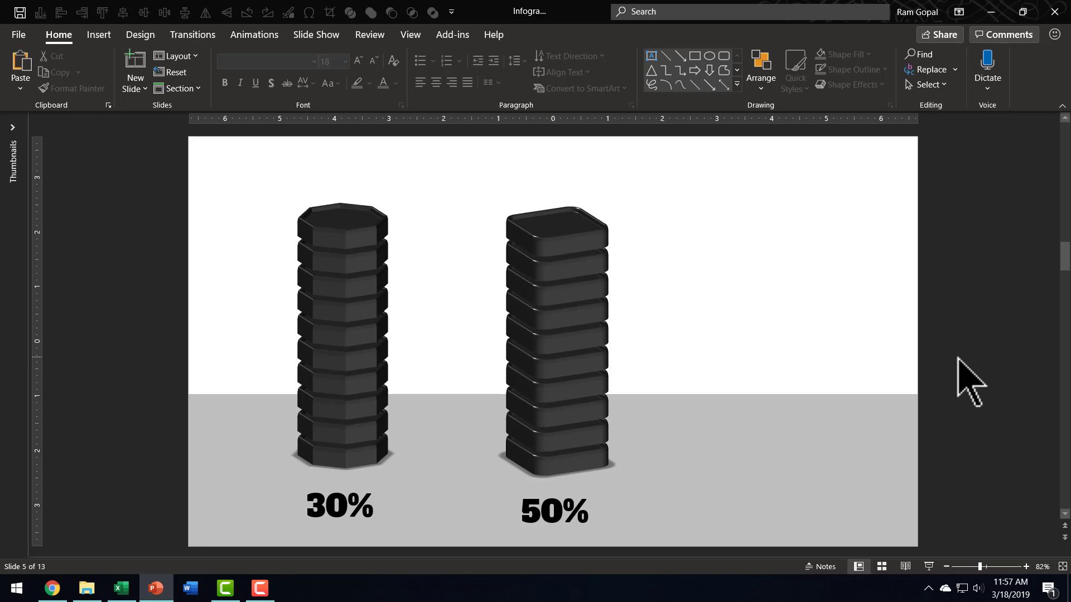
Preview the tower animations, then switch to the bundle page in Chrome
click(51, 587)
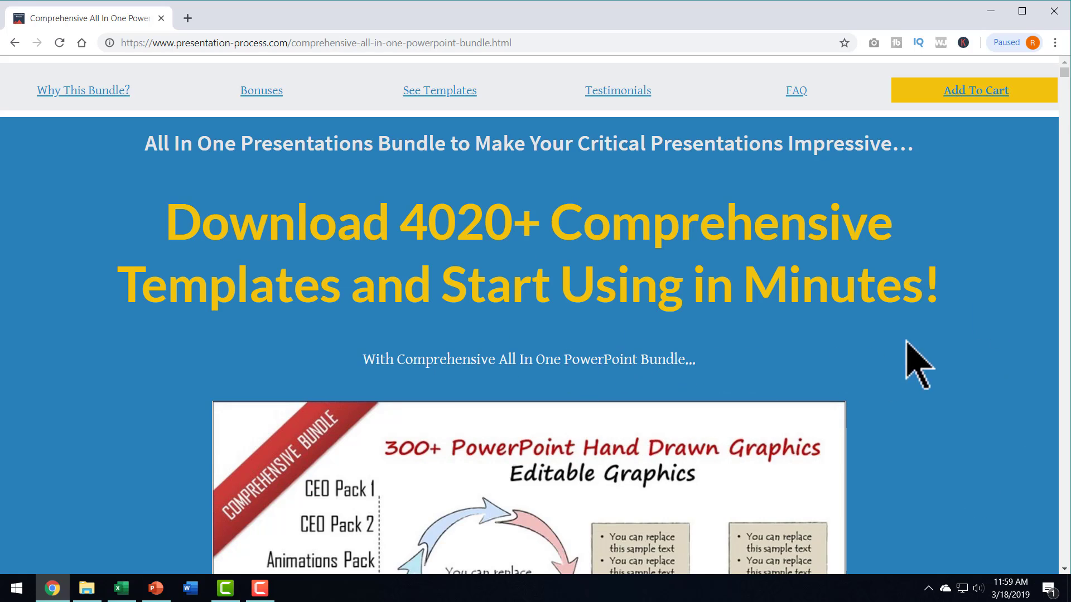
Return to the Level of fill slide and select the cylinder's 80% label
click(156, 588)
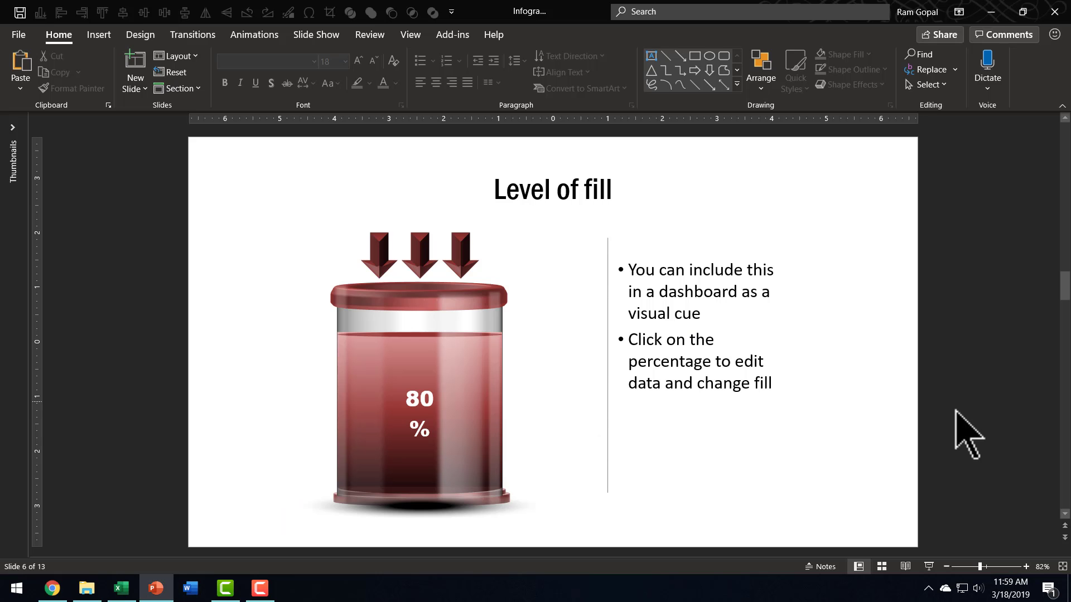
mouse_move(838, 463)
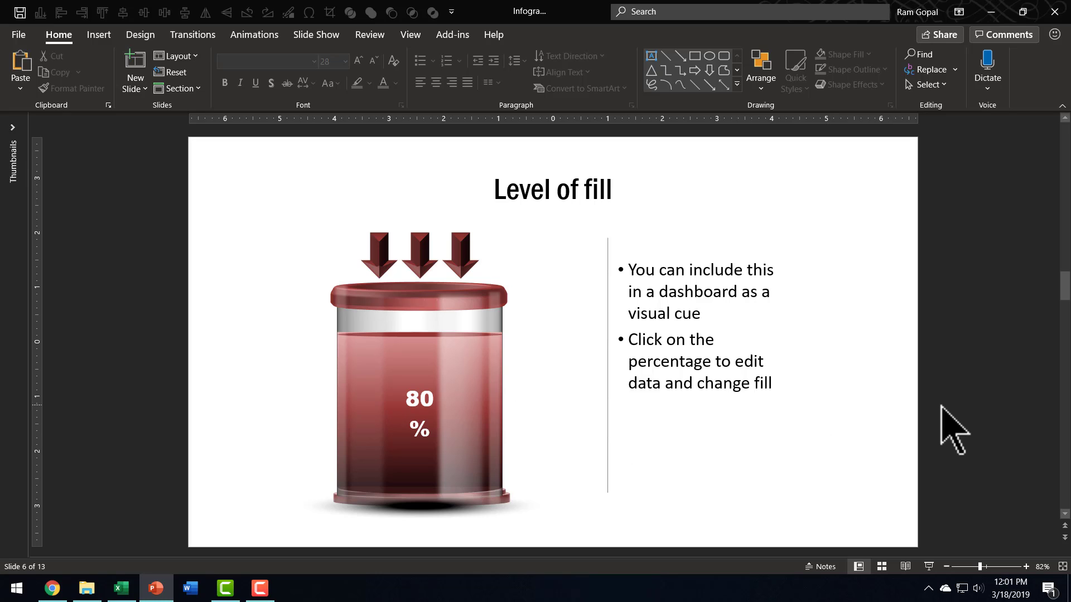
mouse_move(487, 411)
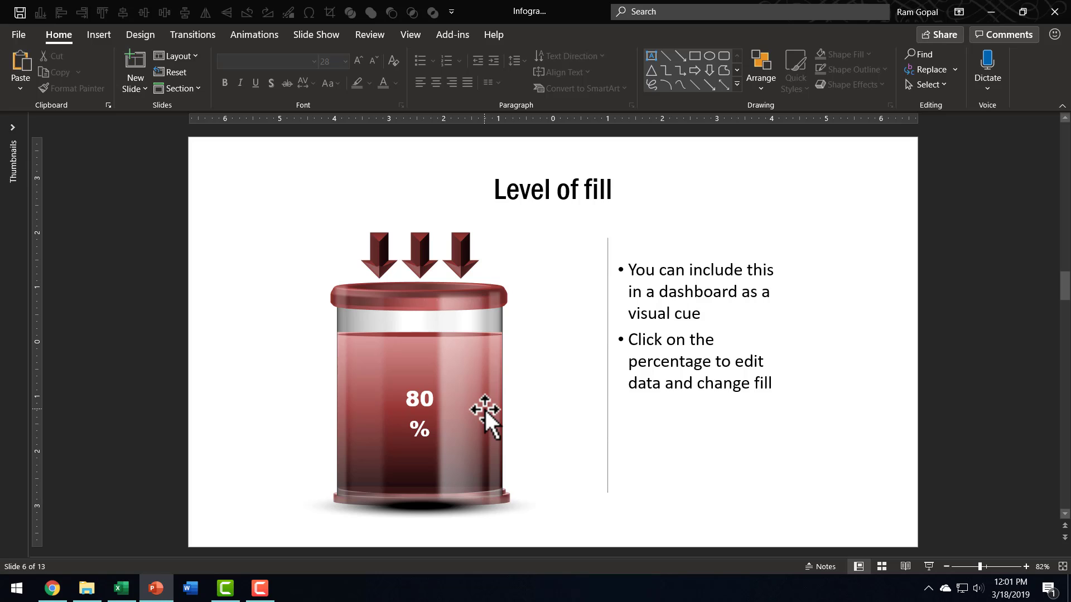
mouse_move(538, 444)
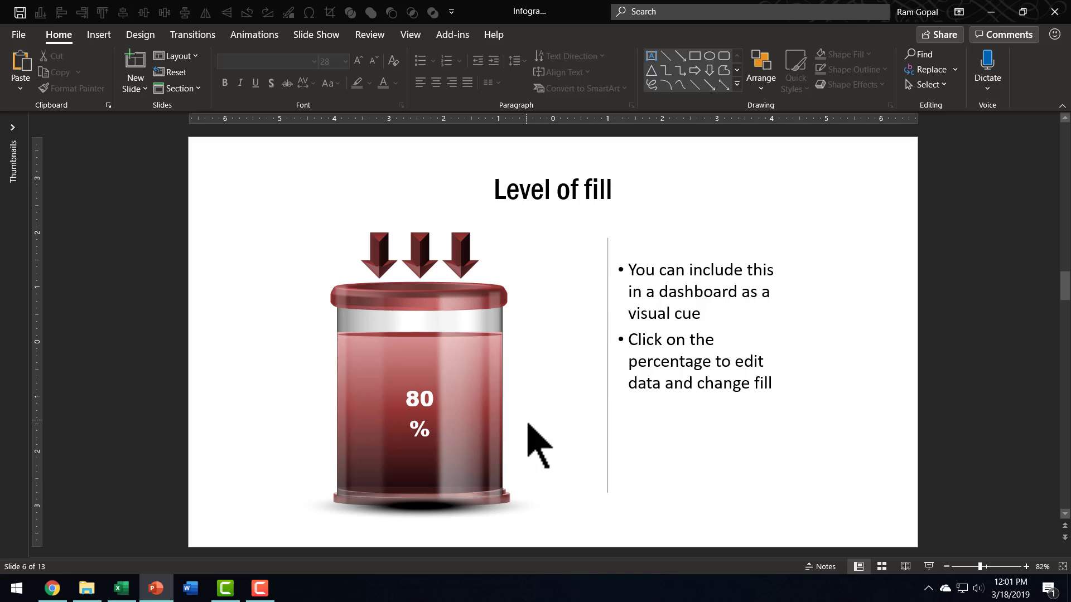
click(419, 399)
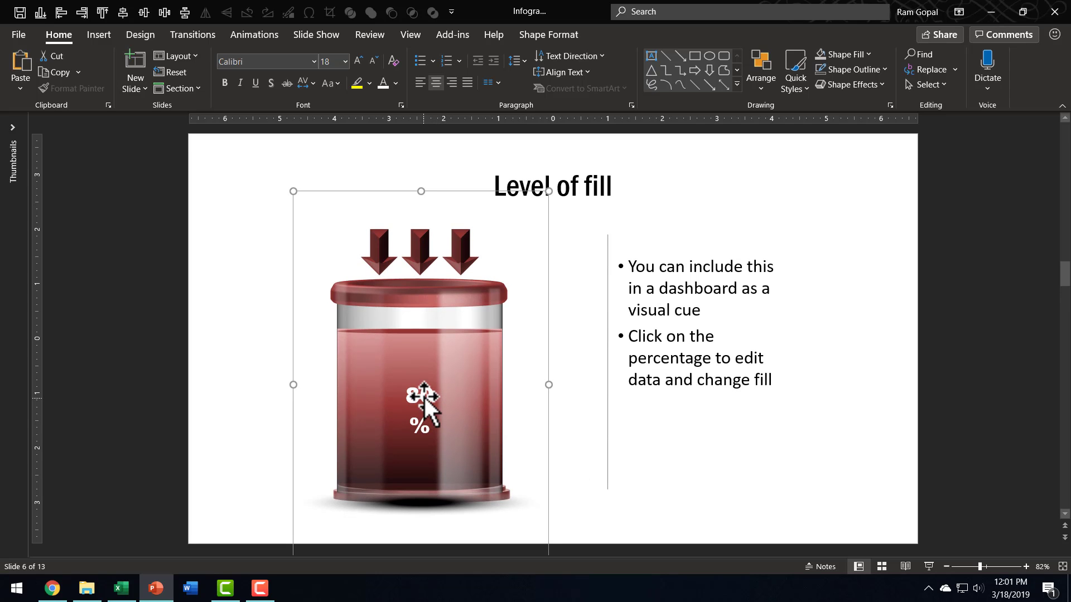
Change the cylinder chart's Charge value to 62% through Edit Data
right_click(419, 406)
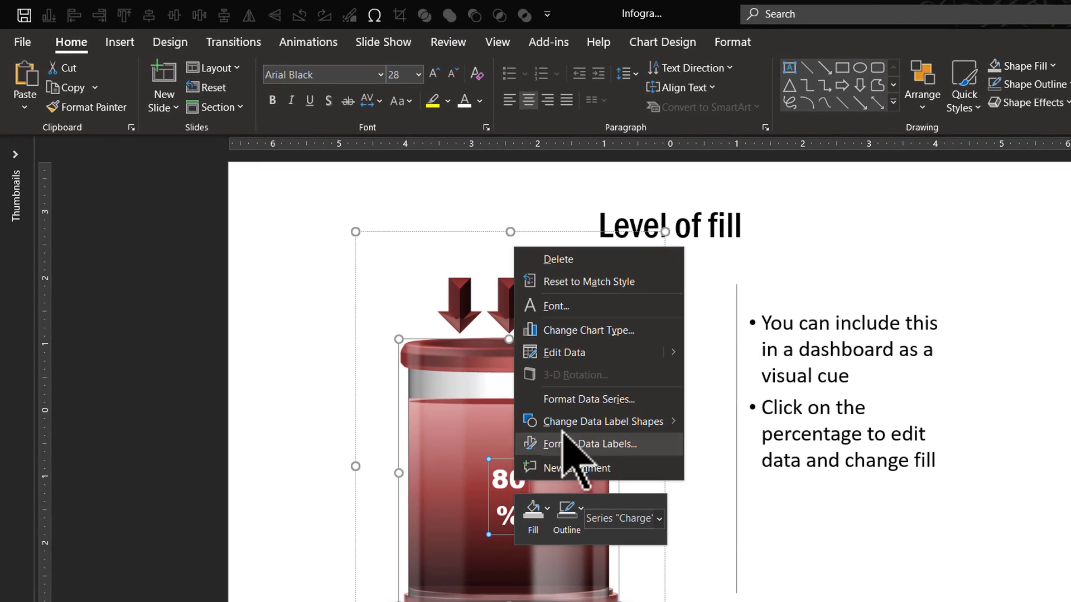
mouse_move(611, 369)
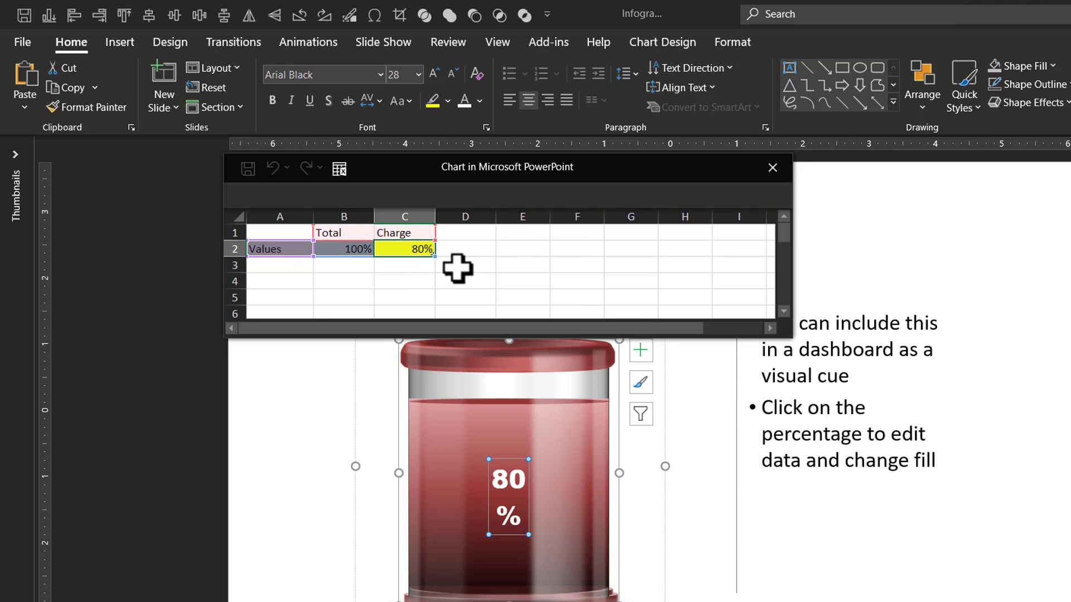
mouse_move(654, 305)
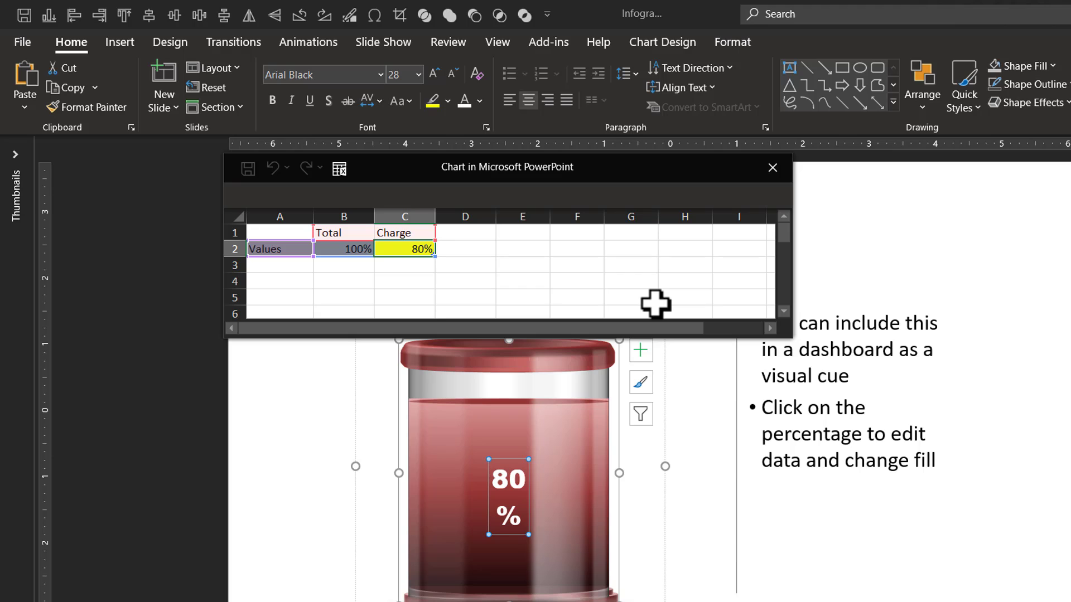
text(62%)
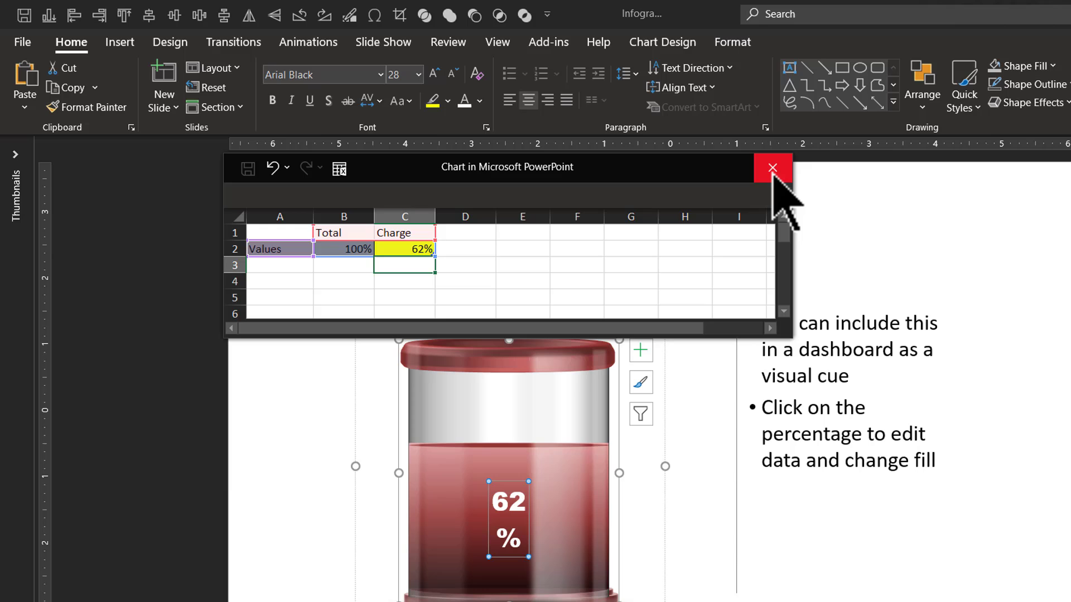
click(772, 168)
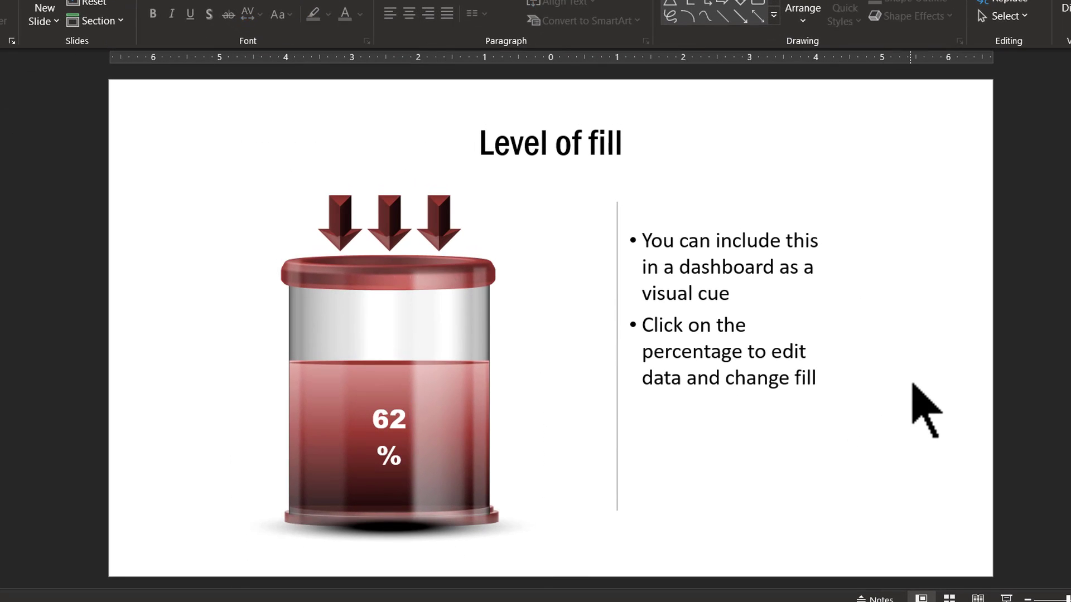
mouse_move(386, 417)
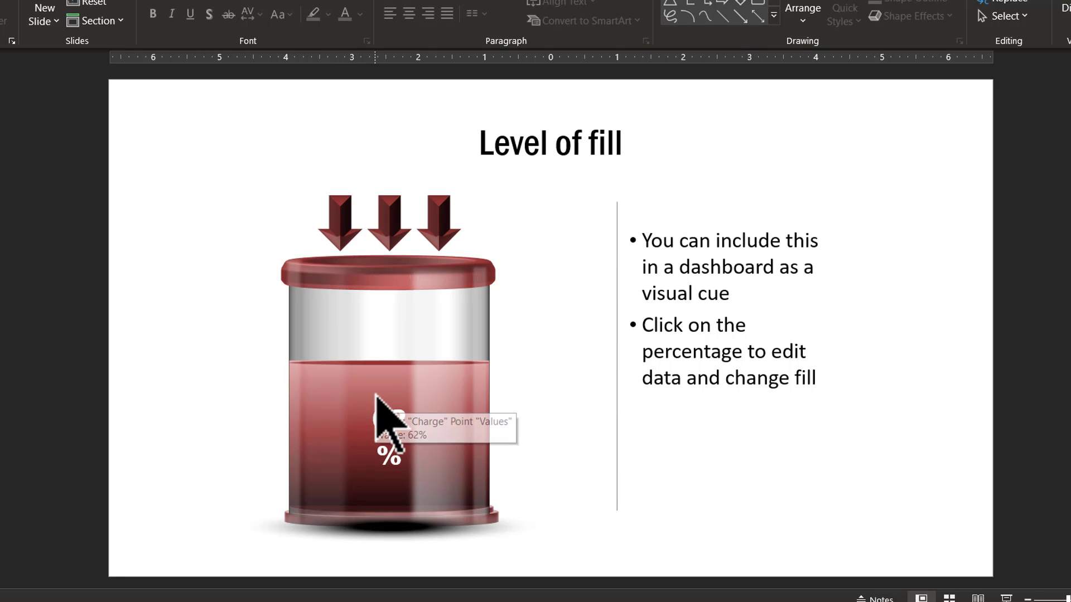
mouse_move(983, 424)
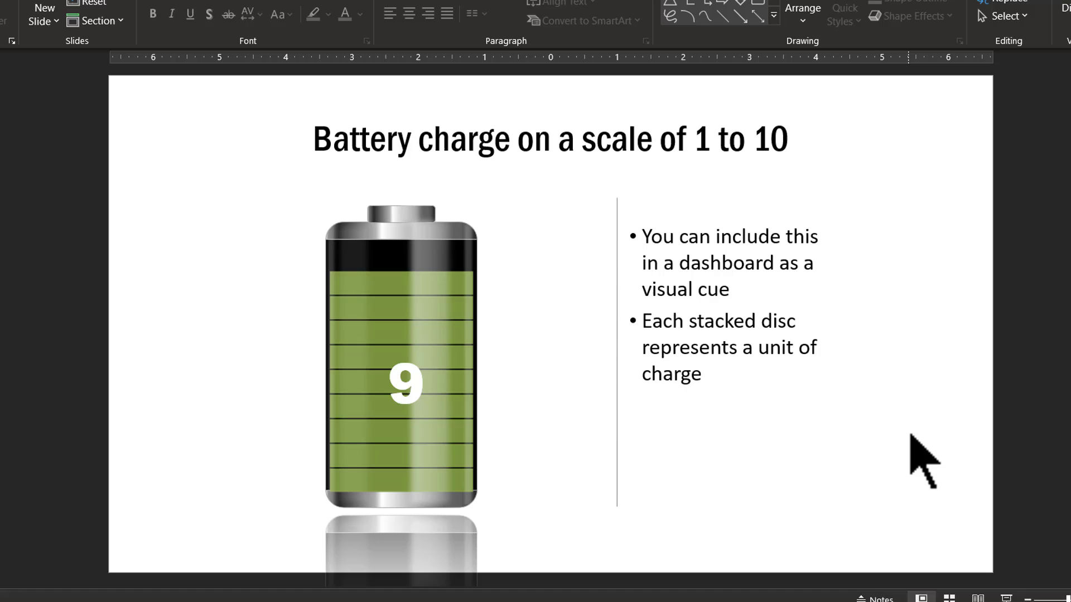
Set the battery chart's Charge cell C2 to 5 through Edit Data
click(401, 382)
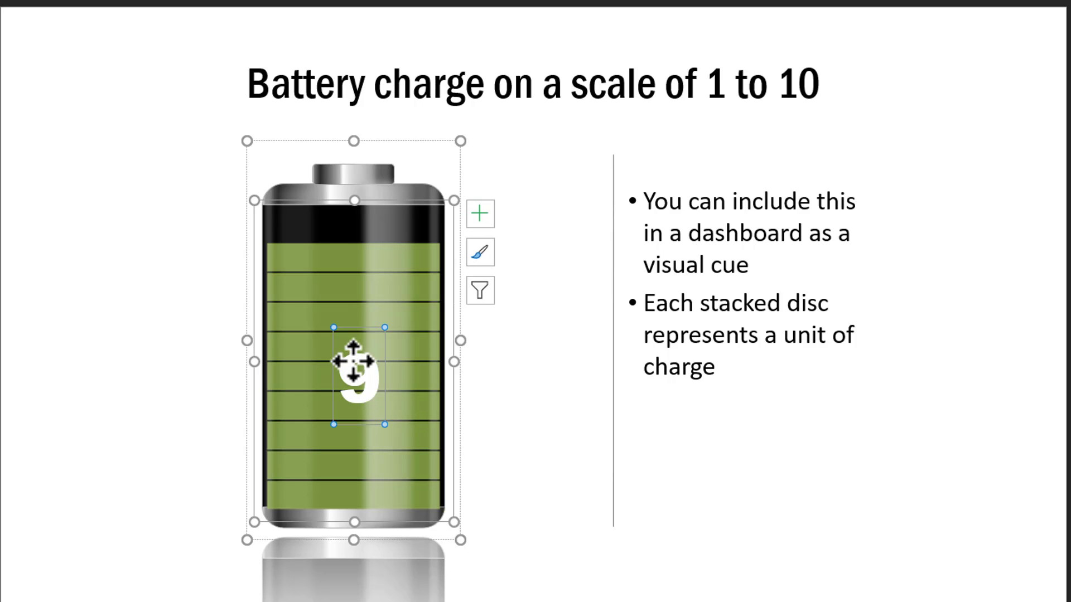
right_click(355, 371)
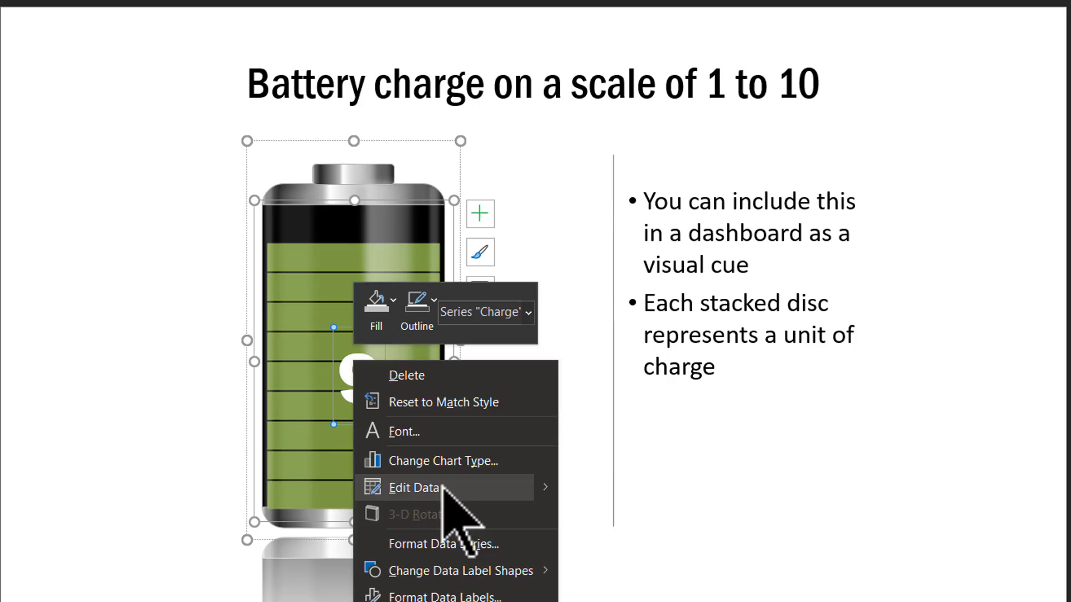
click(417, 487)
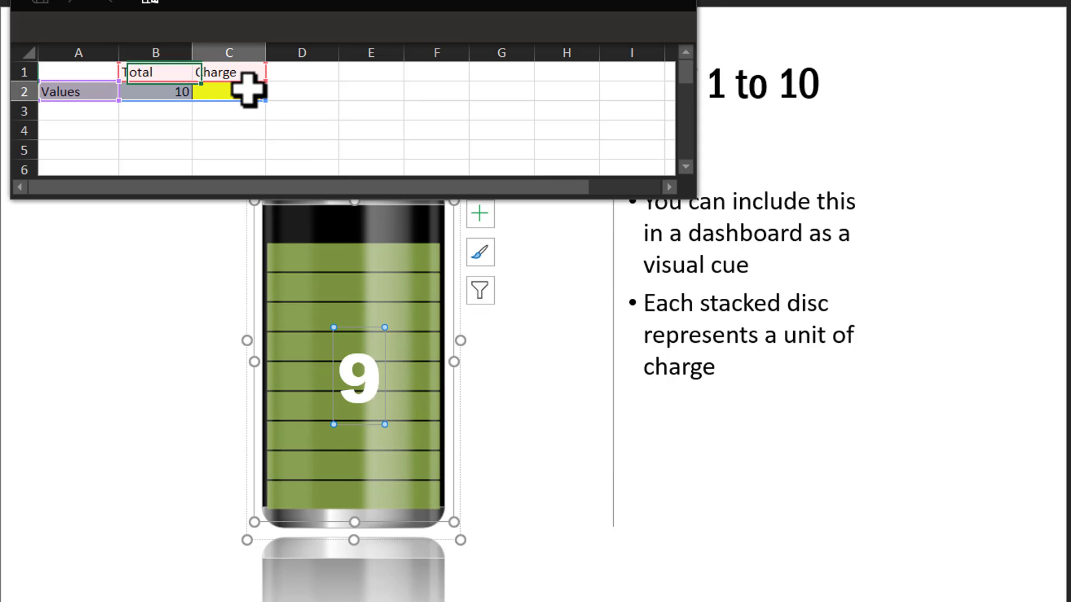
click(228, 92)
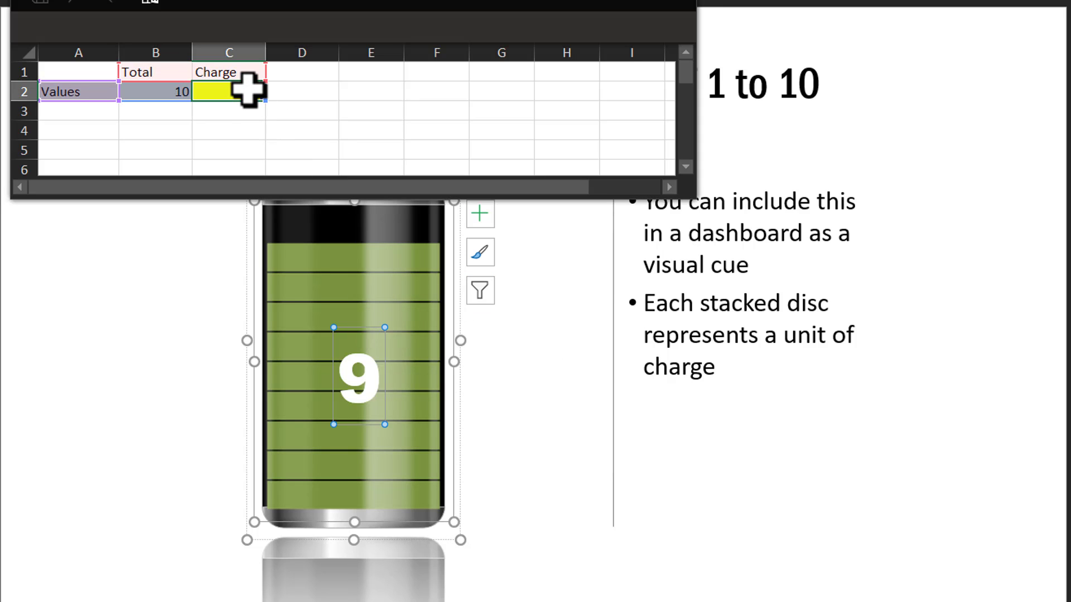
text(5)
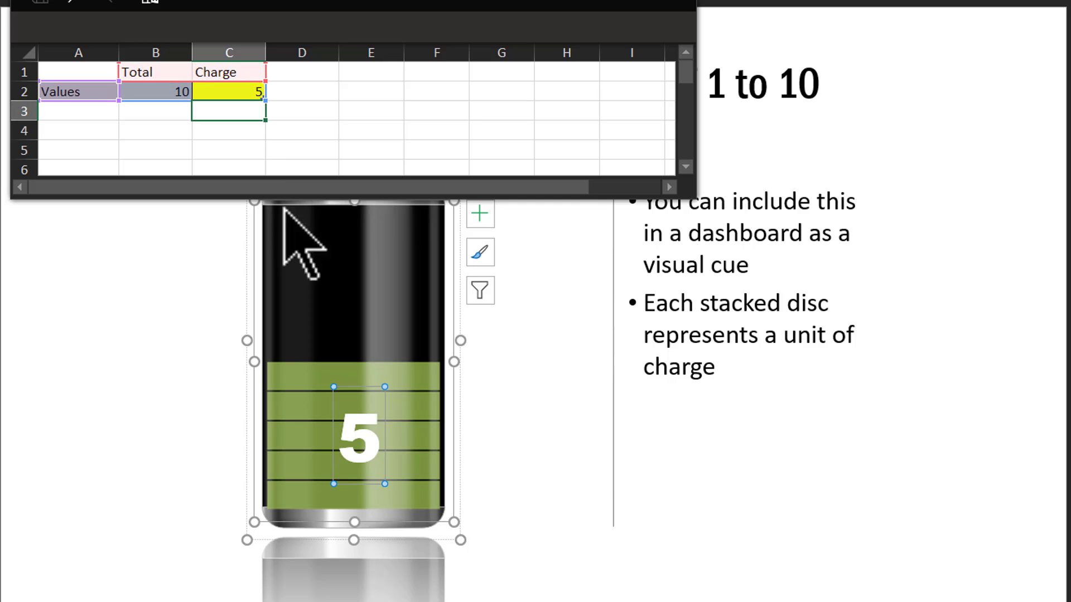
mouse_move(391, 447)
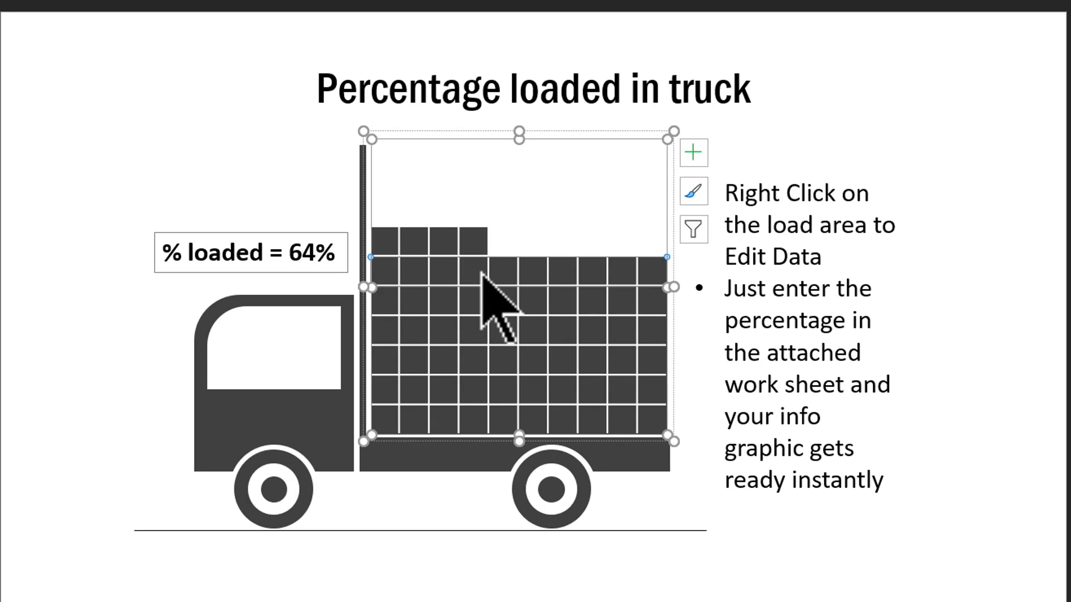
mouse_move(540, 294)
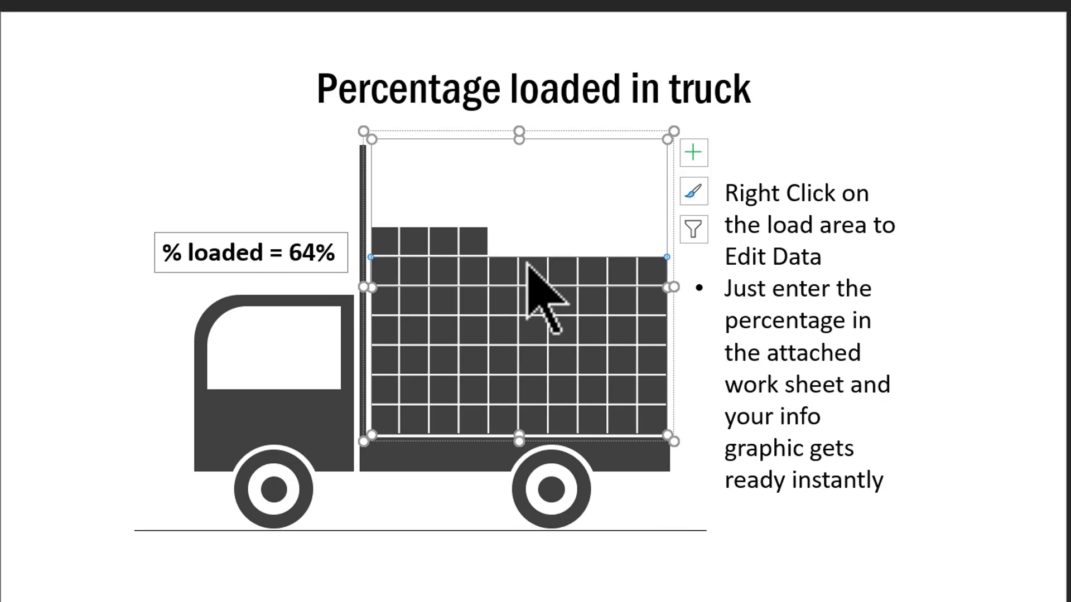
mouse_move(437, 294)
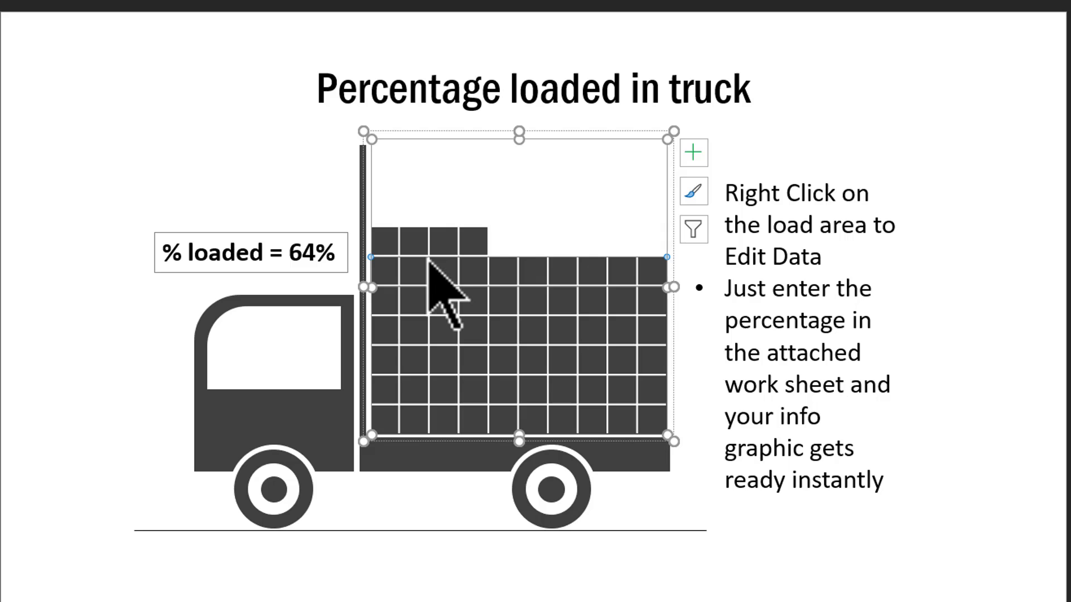
Set the truck chart's Percentage Completion cell B16 to 78%
right_click(444, 307)
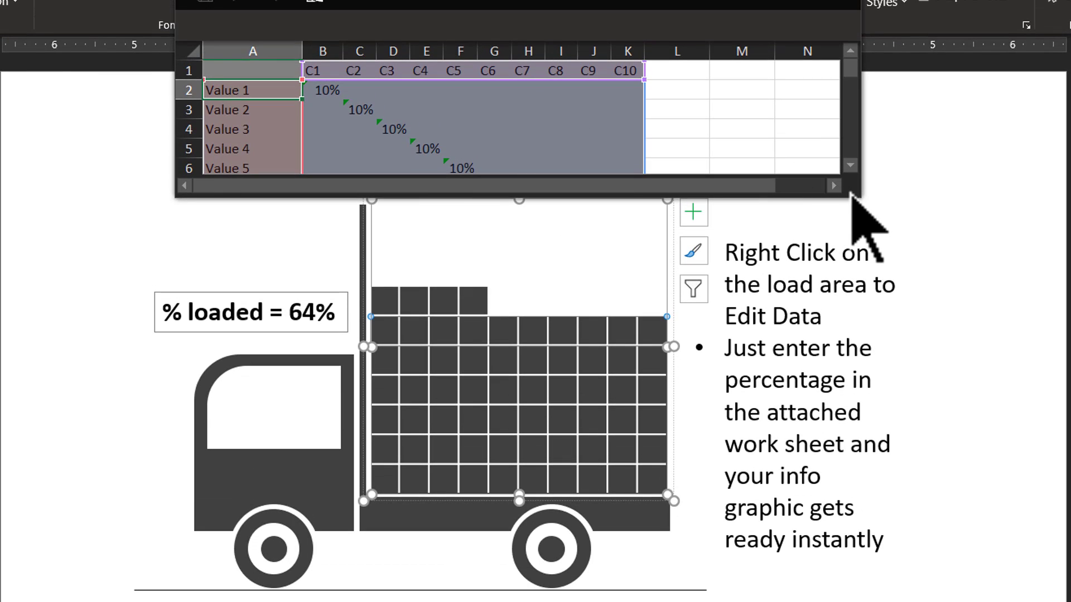
mouse_move(850, 185)
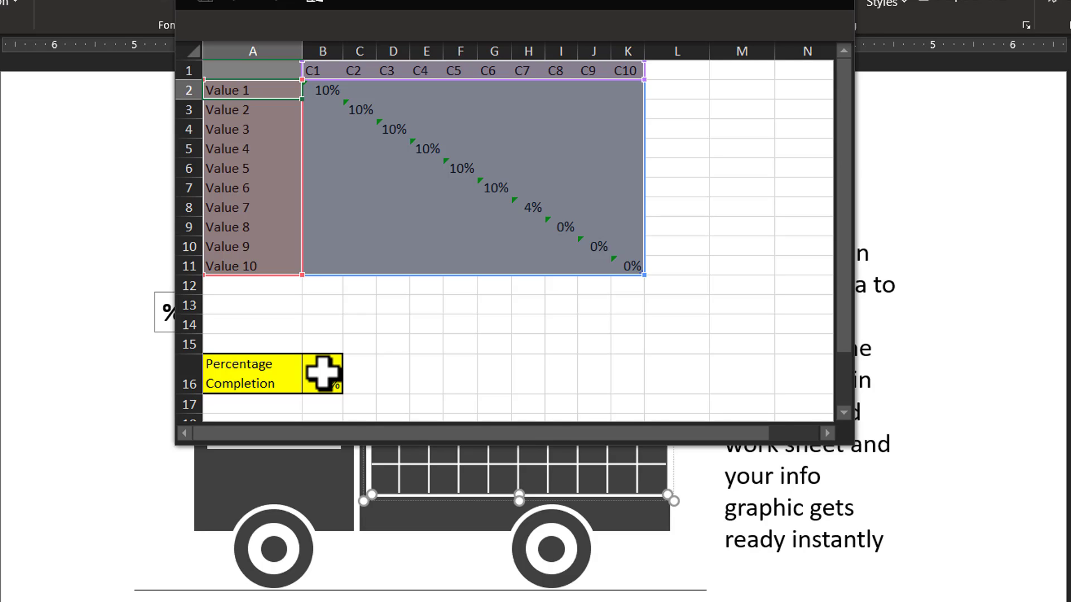
click(322, 374)
text(78)
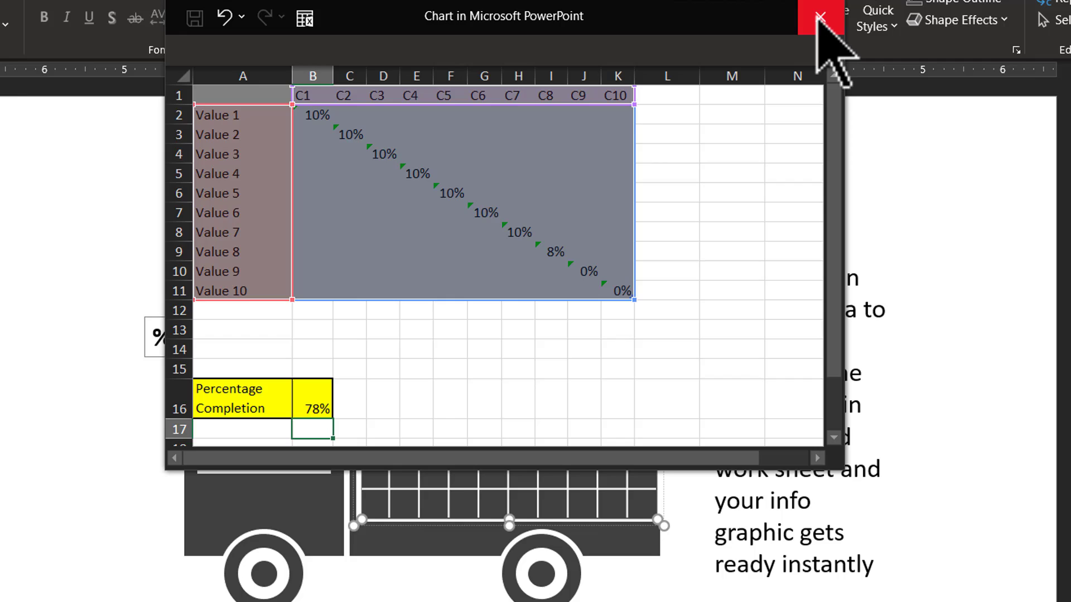
click(820, 17)
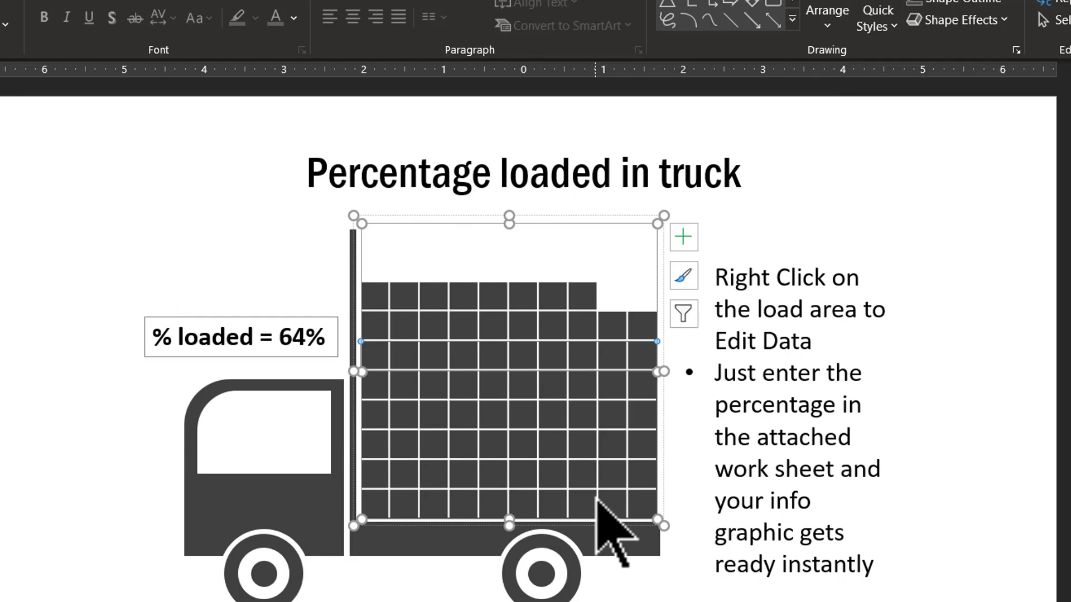
mouse_move(652, 402)
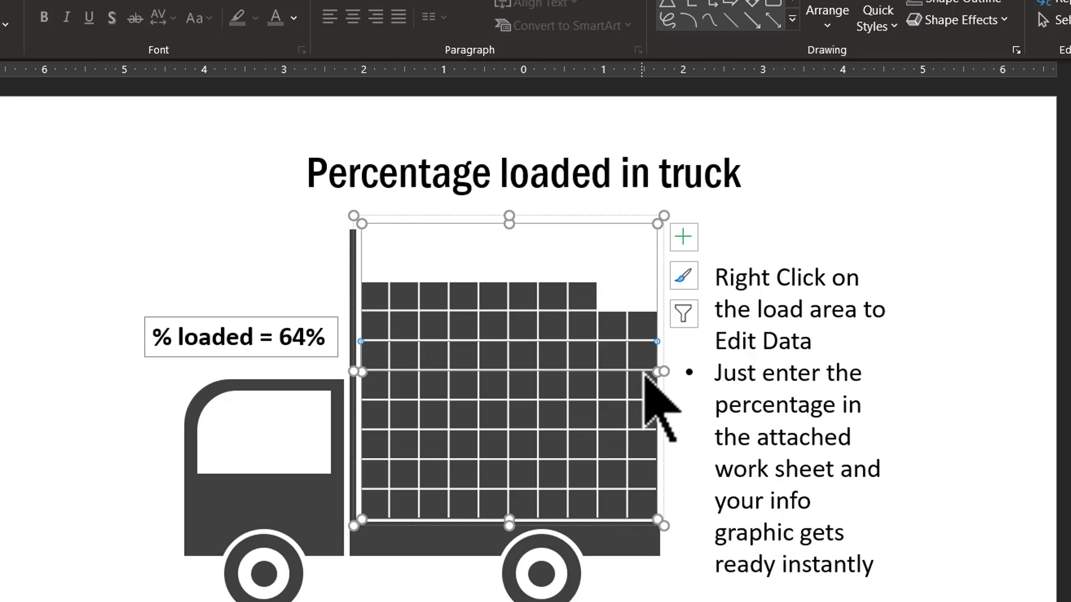
mouse_move(553, 328)
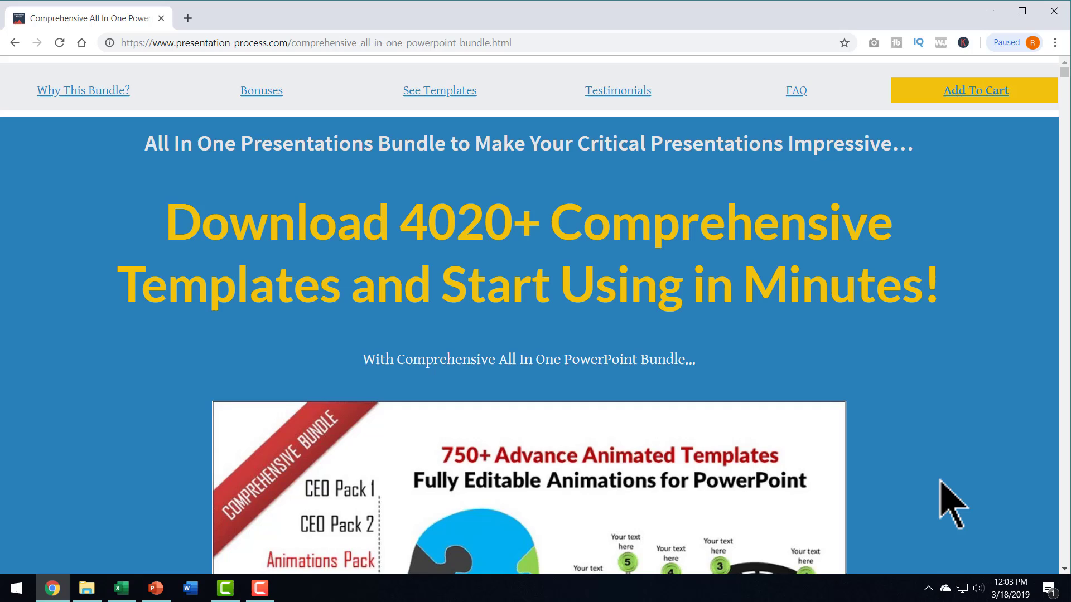
Scroll the bundle page down to the hand-drawn graphics pack preview
scroll(down, 3)
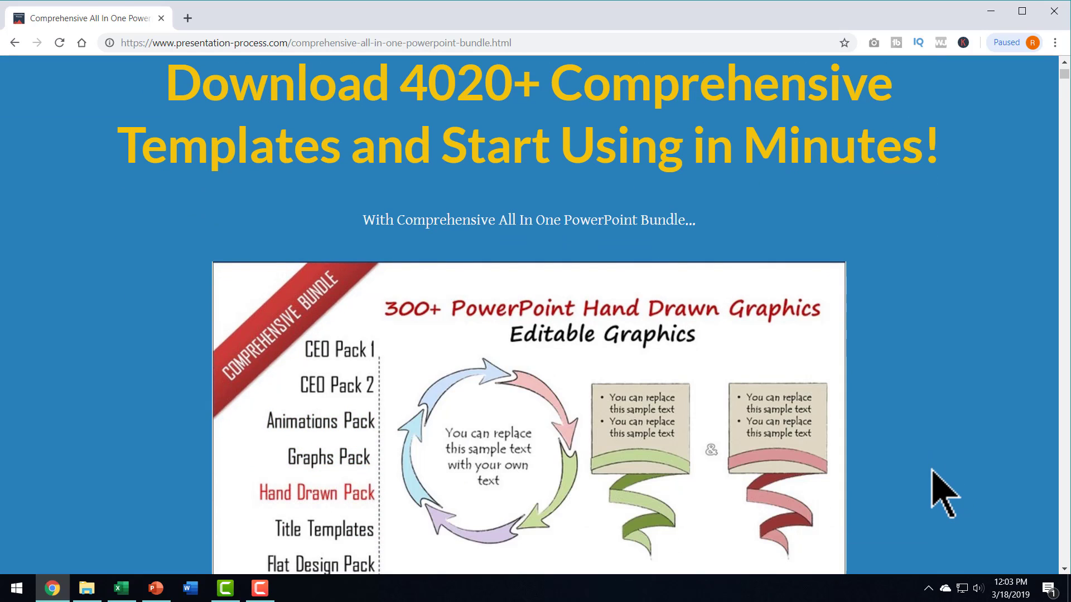